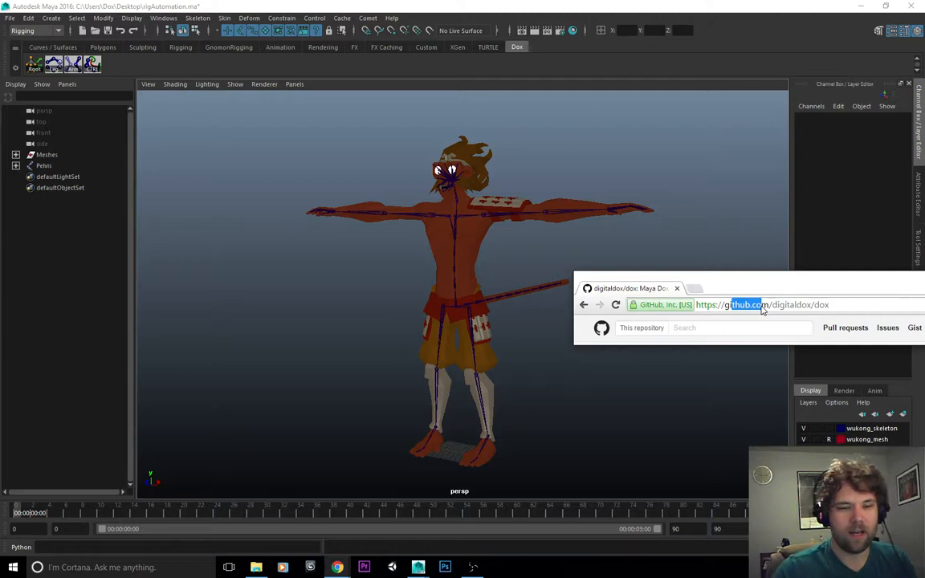
Close the digitaldox/dox GitHub page in Chrome to get back to the Maya scene
double_click(799, 305)
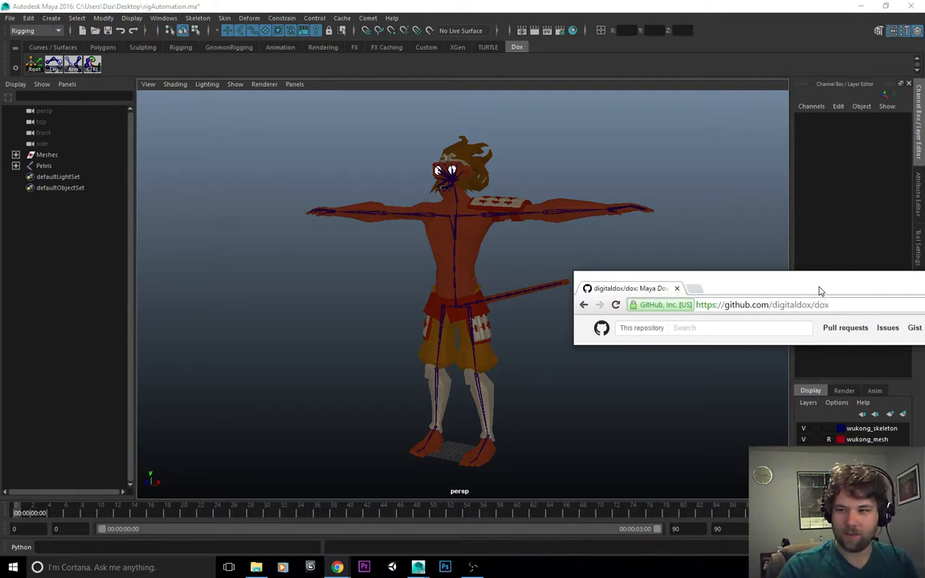
left_click(762, 304)
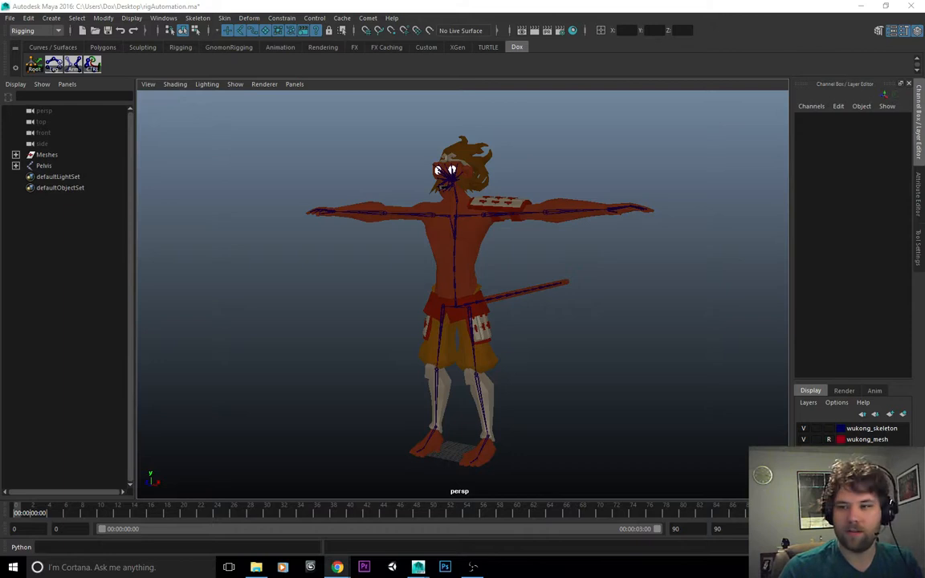
mouse_move(529, 292)
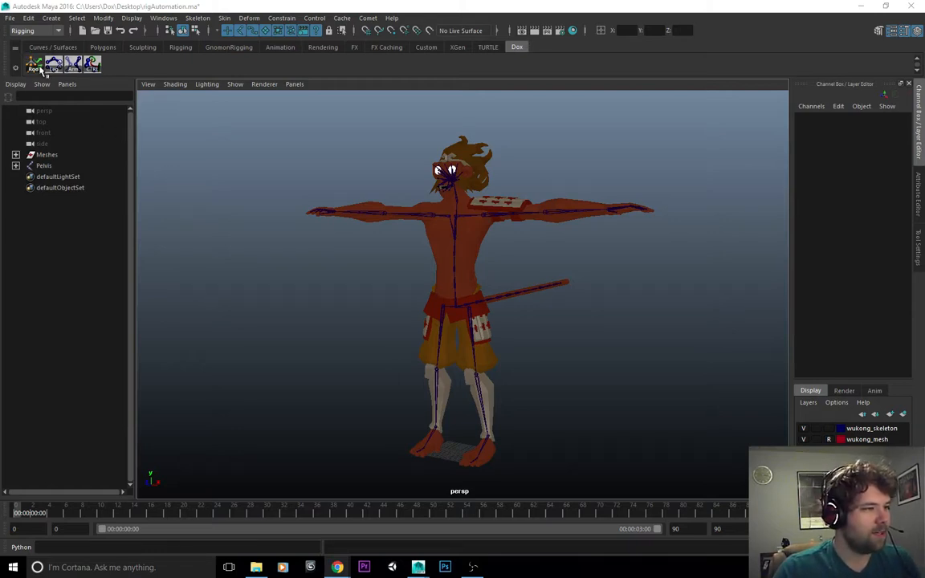
right_click(36, 66)
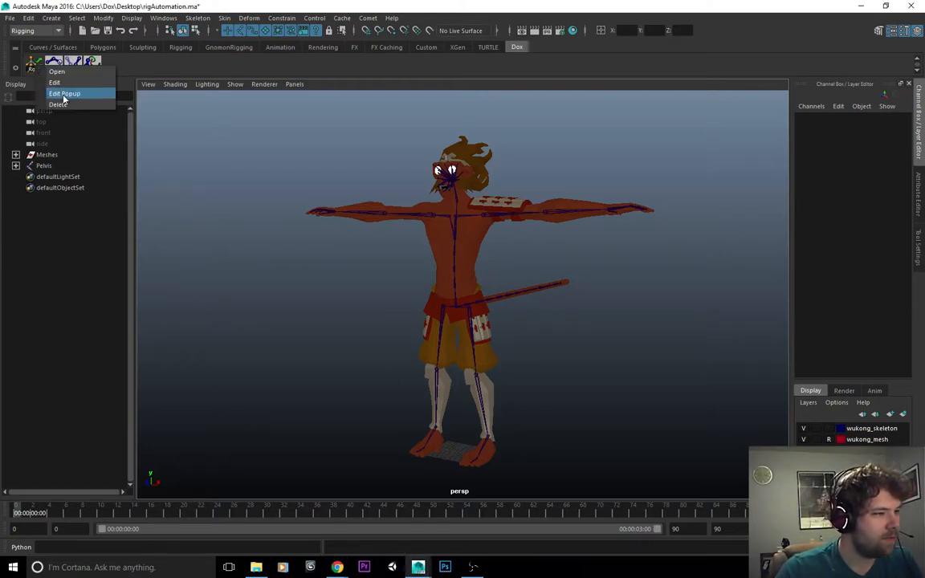
mouse_move(53, 82)
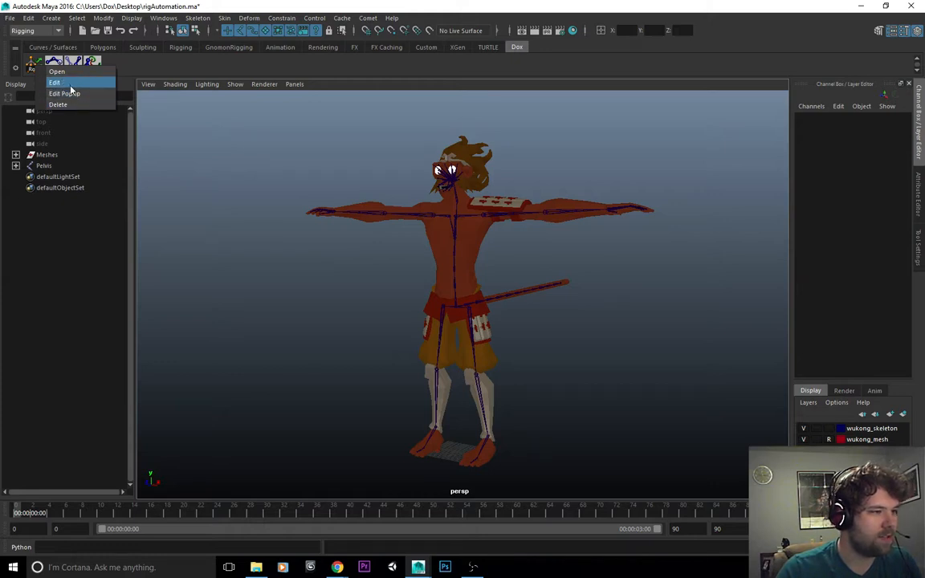
left_click(54, 82)
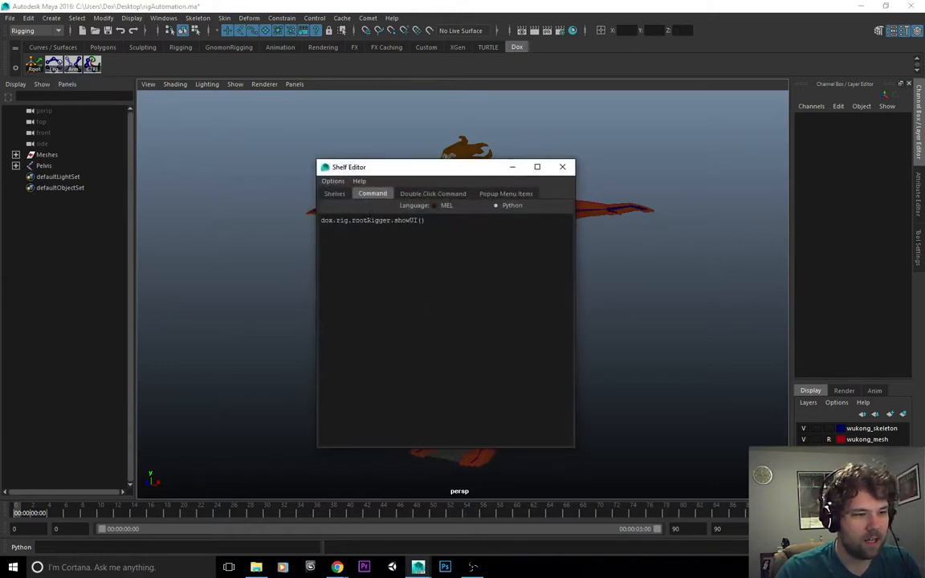
double_click(373, 220)
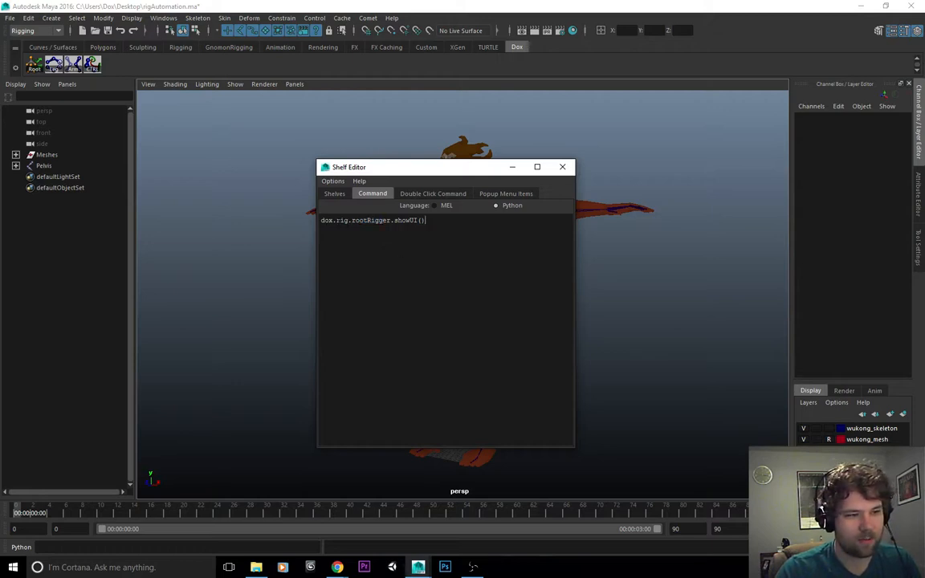
double_click(370, 220)
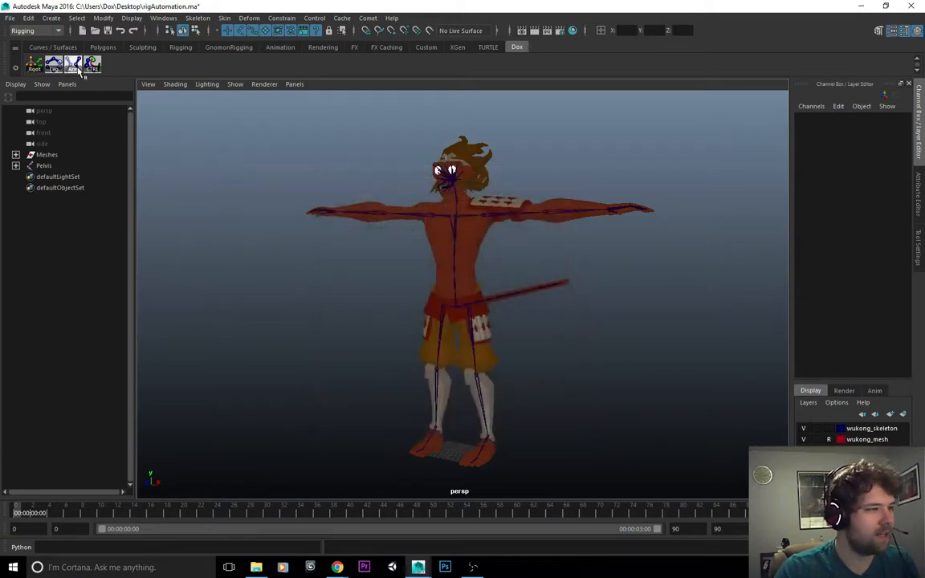
Launch the Dox Root Rigging Tool, move it aside, and name the character 'Wukong'
left_click(35, 63)
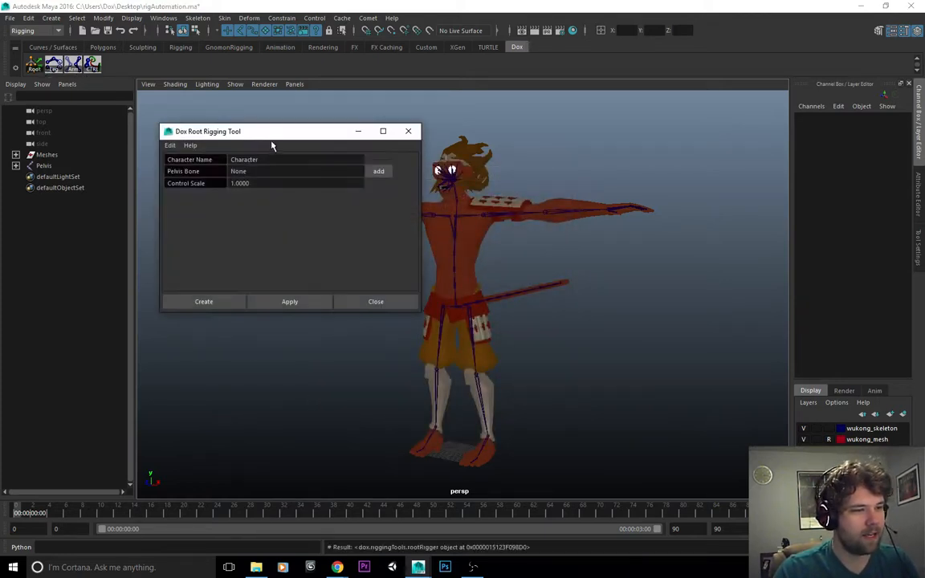
left_click_drag(273, 131, 289, 114)
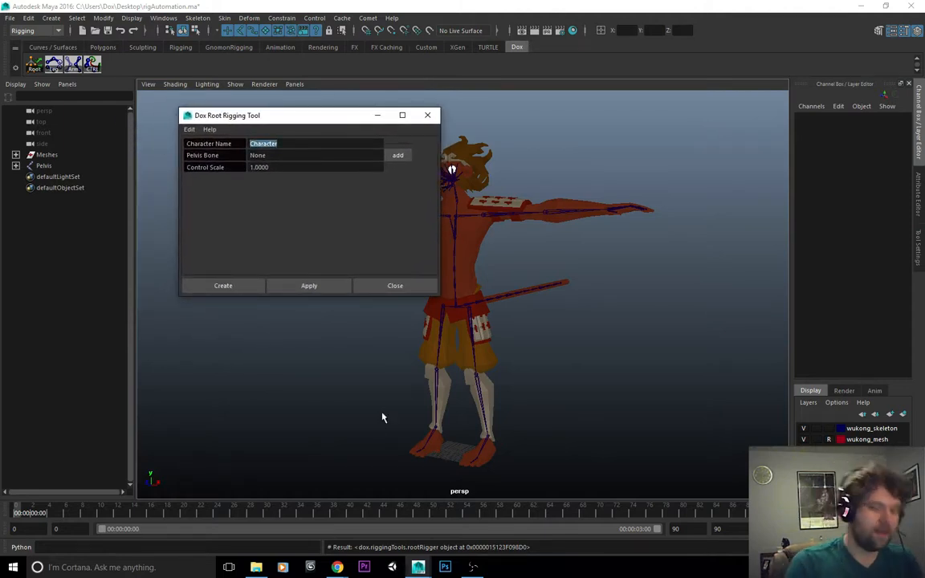
type("Wuk")
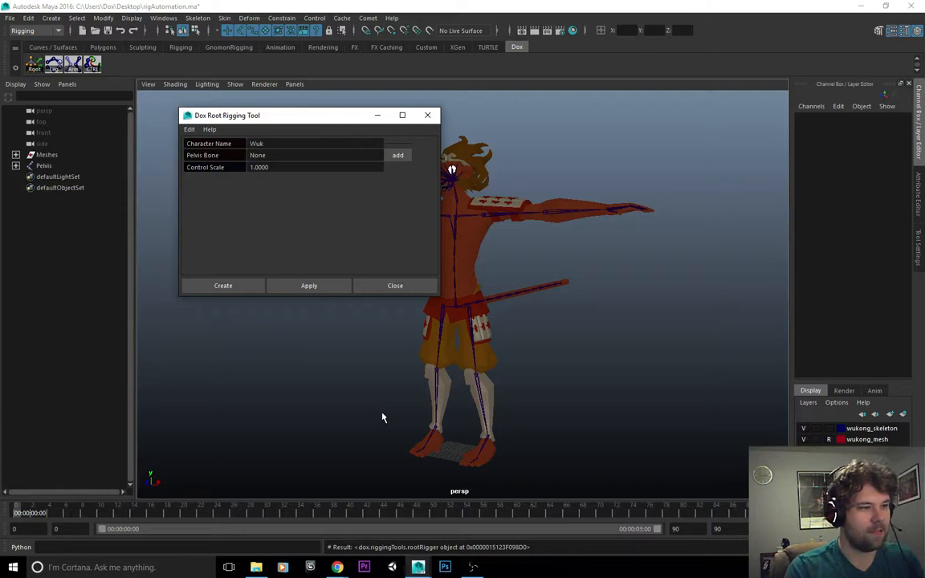
type("ong")
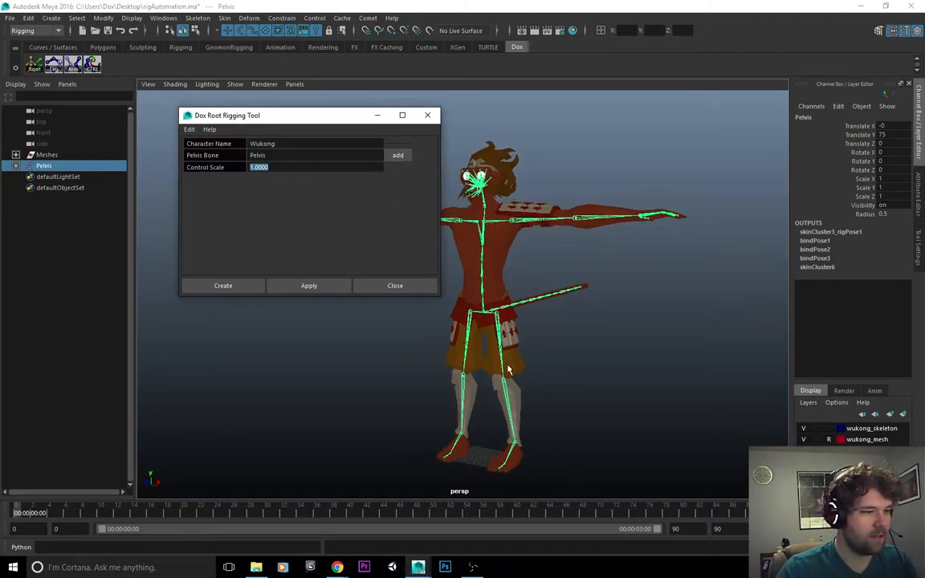
mouse_move(589, 365)
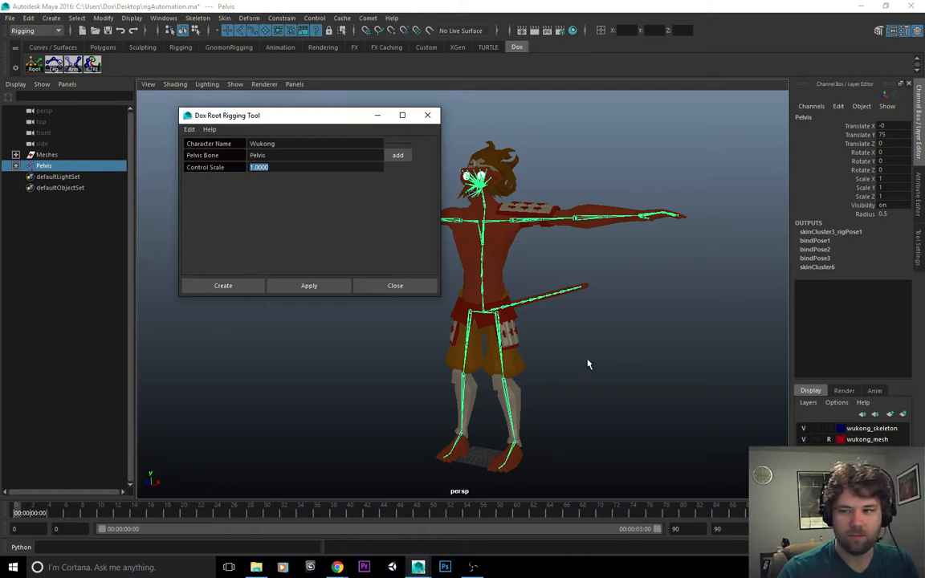
mouse_move(223, 285)
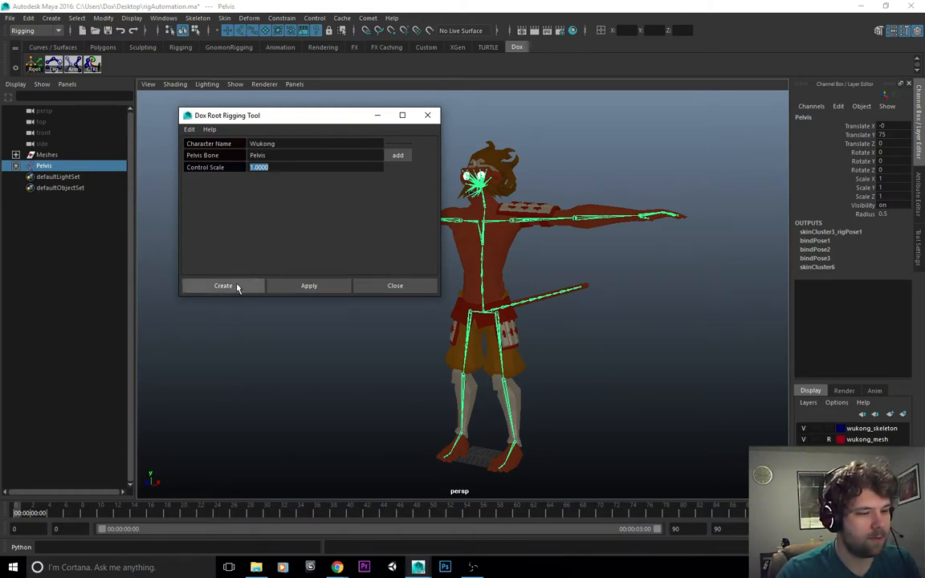
Create Wukong's root, body and pelvis controls and organize Meshes under the Wukong group
left_click(223, 286)
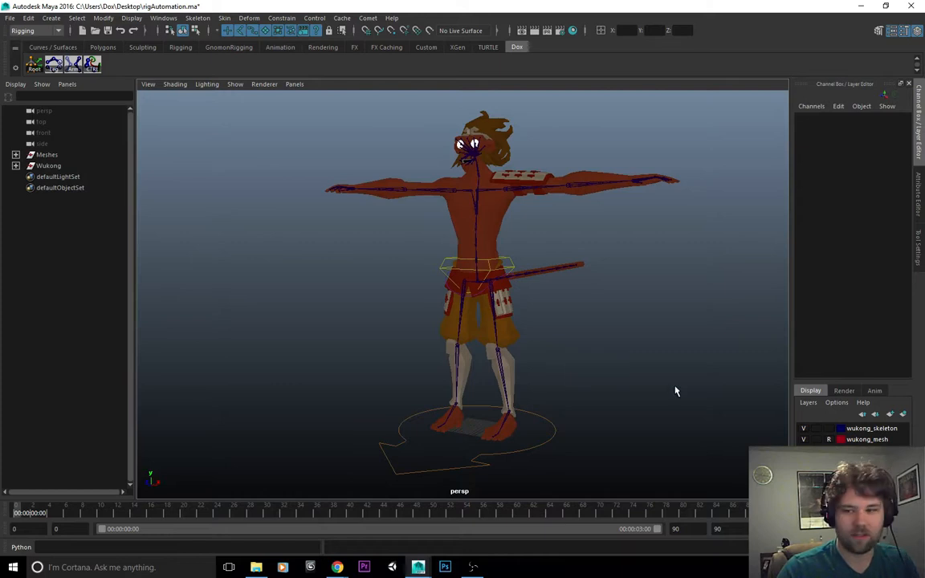
left_click(15, 165)
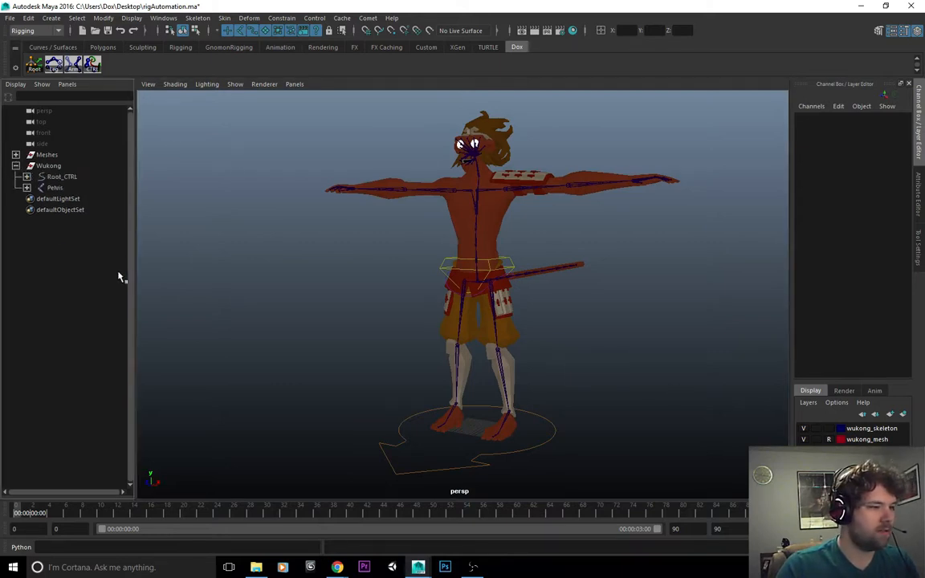
left_click(62, 176)
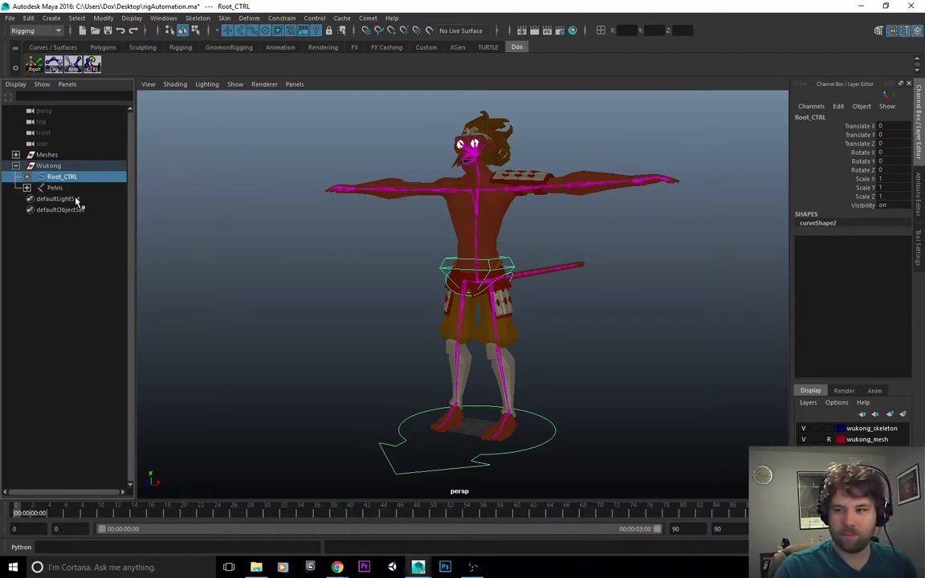
left_click(48, 166)
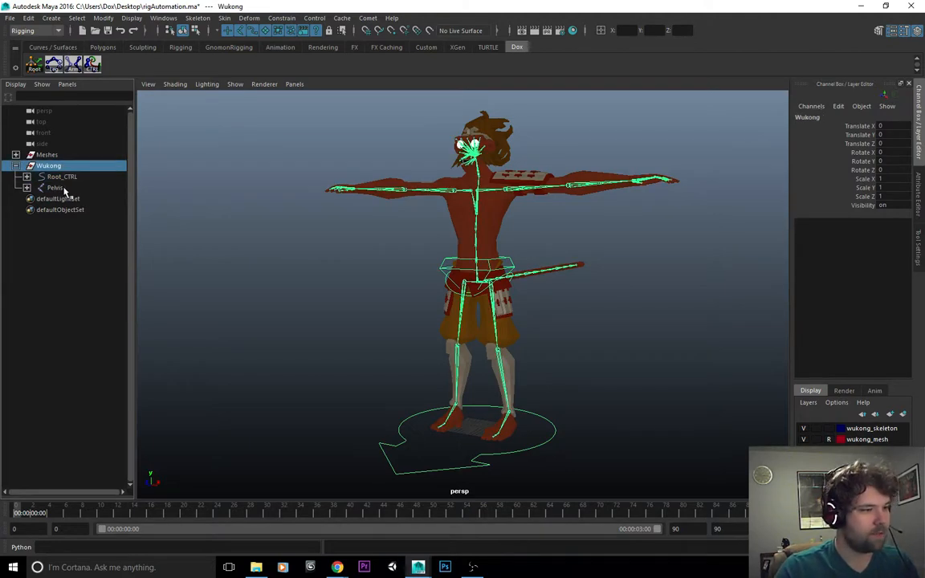
left_click(57, 187)
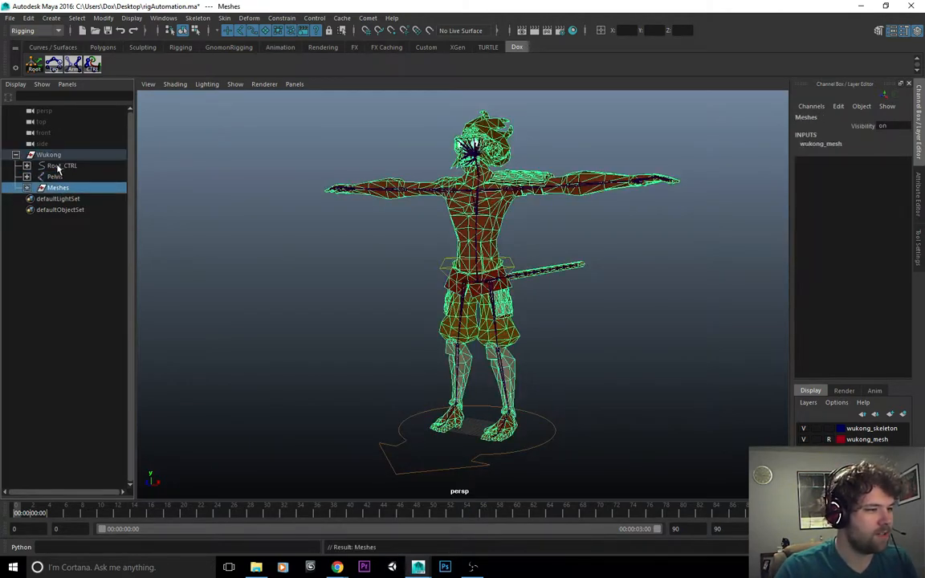
left_click(62, 166)
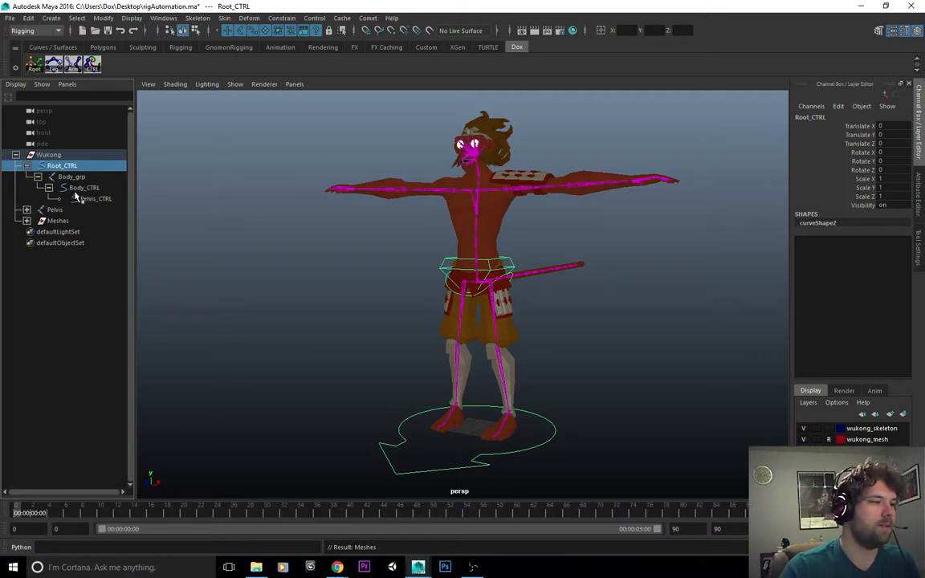
left_click(95, 199)
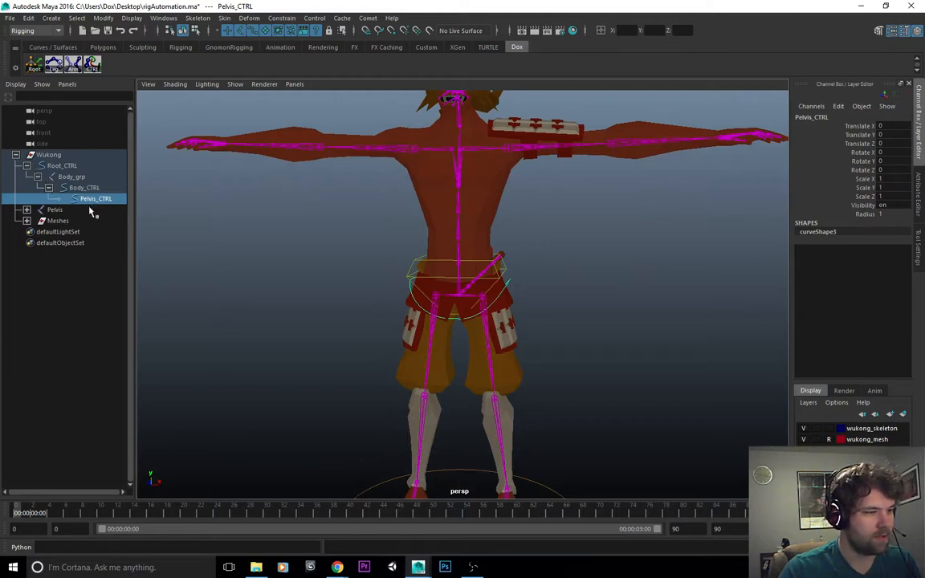
mouse_move(209, 245)
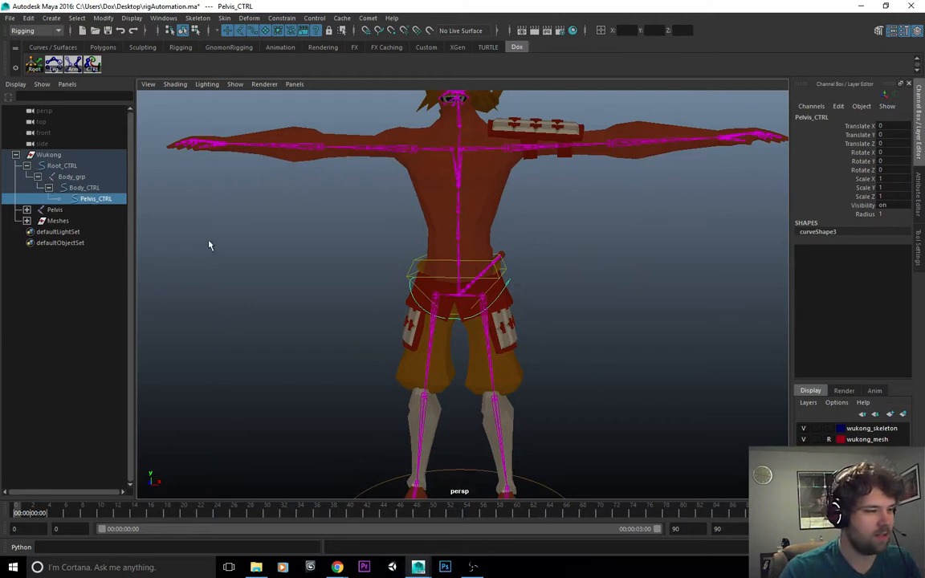
mouse_move(236, 219)
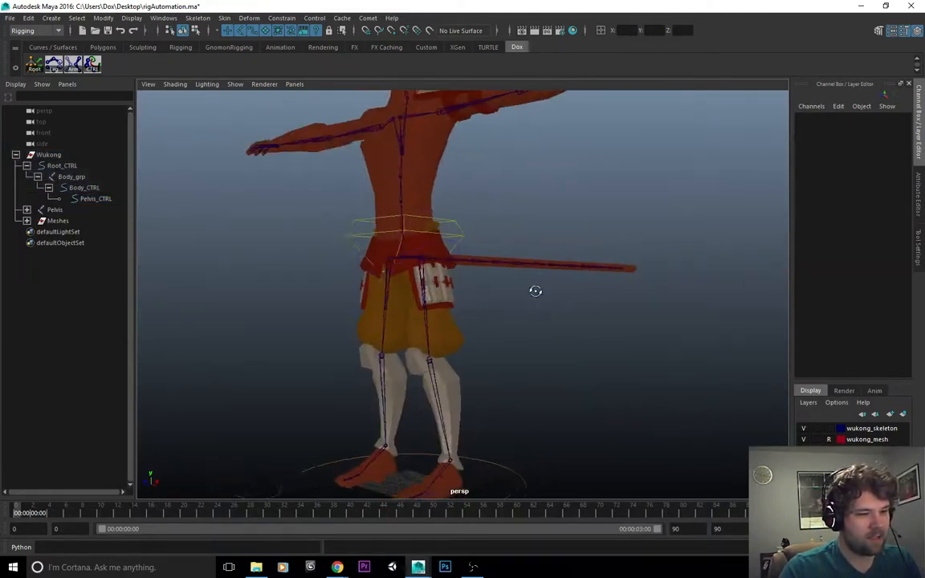
Create Spine_A_CTRL and parent Spine_A_grp under Body_CTRL beside Pelvis_CTRL
left_click(85, 188)
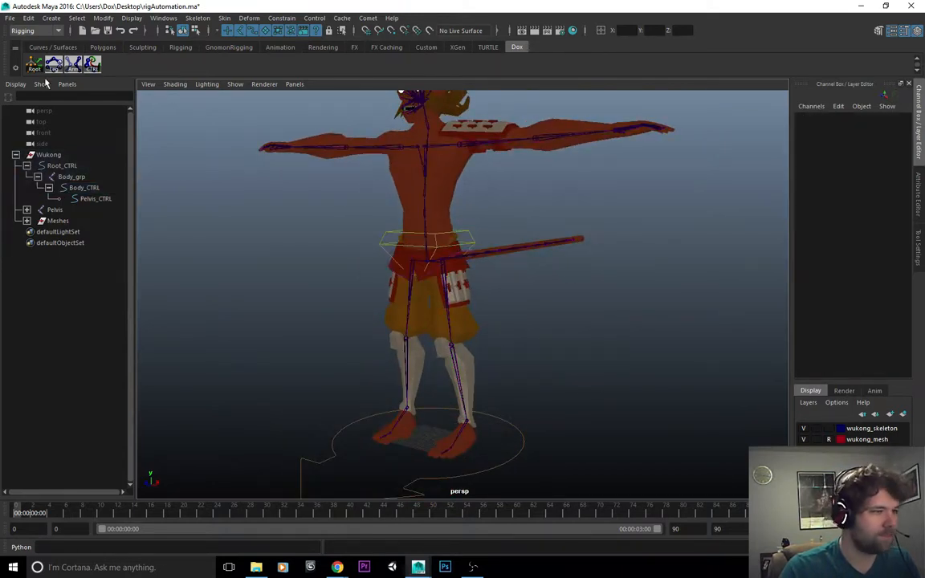
mouse_move(305, 277)
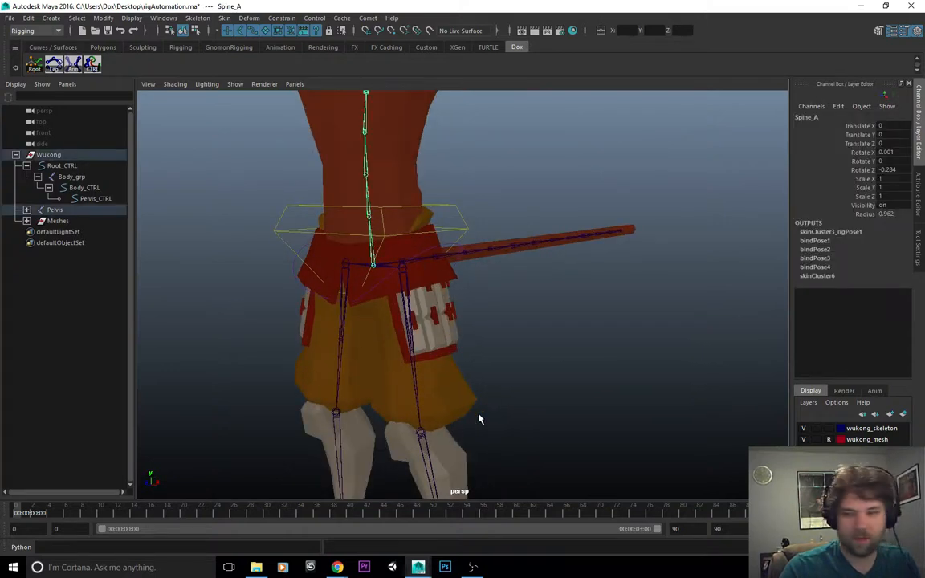
mouse_move(163, 23)
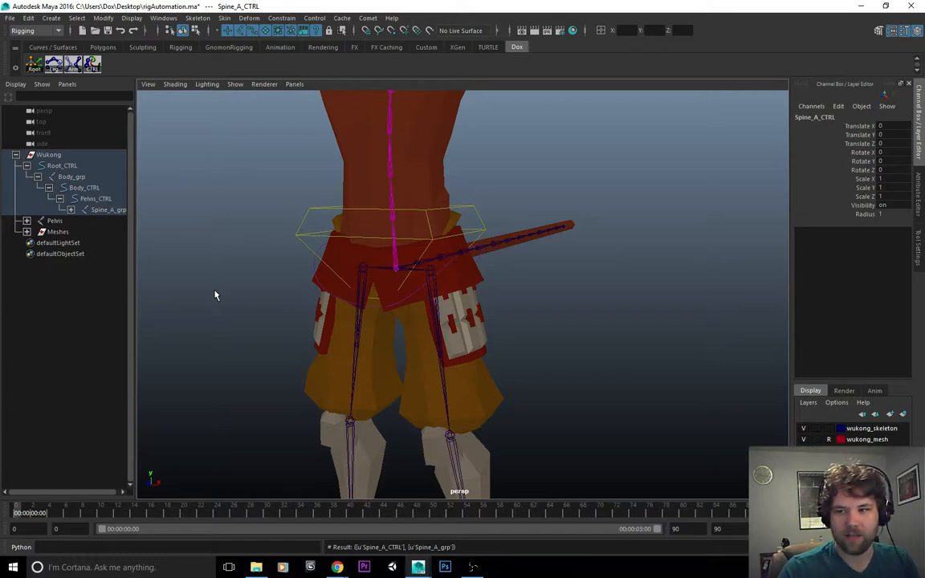
mouse_move(134, 248)
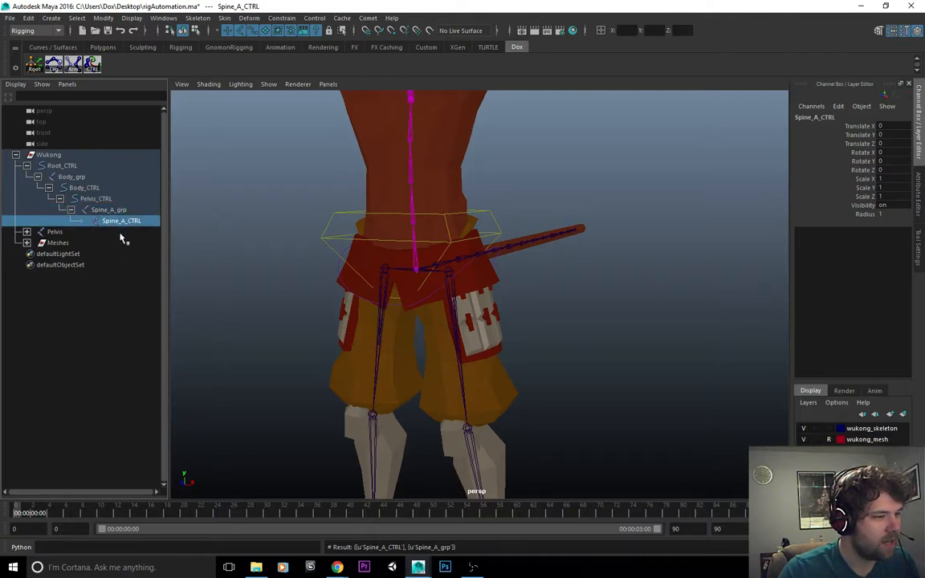
left_click(108, 210)
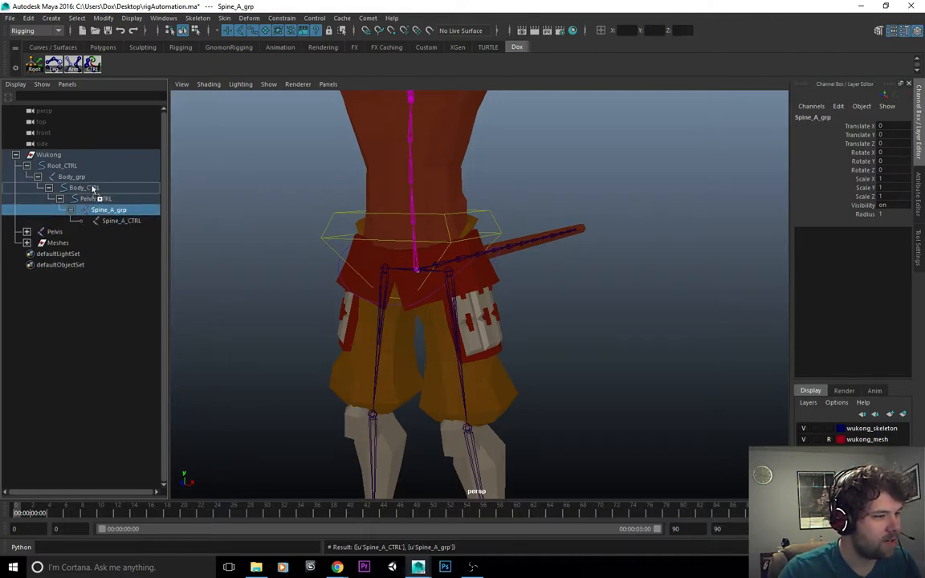
left_click(98, 210)
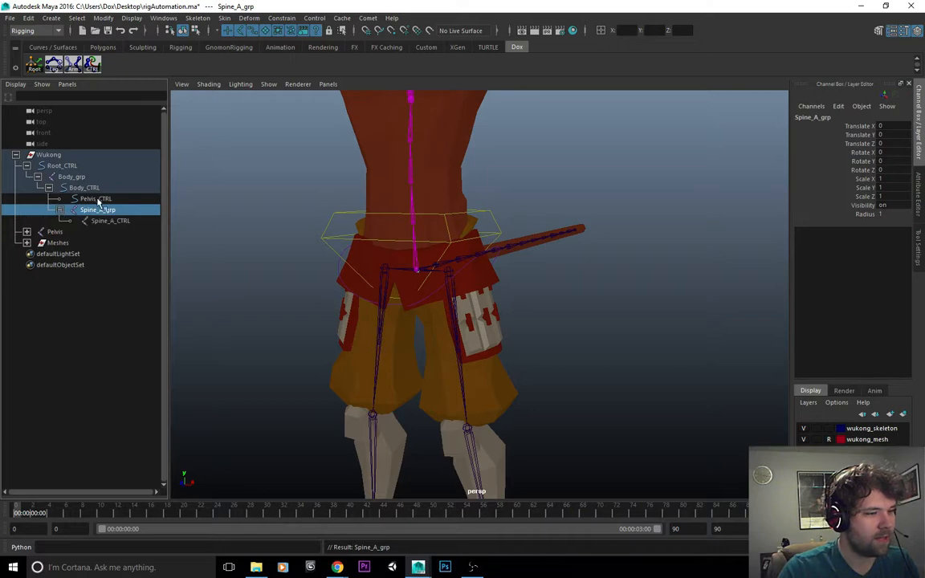
left_click(95, 198)
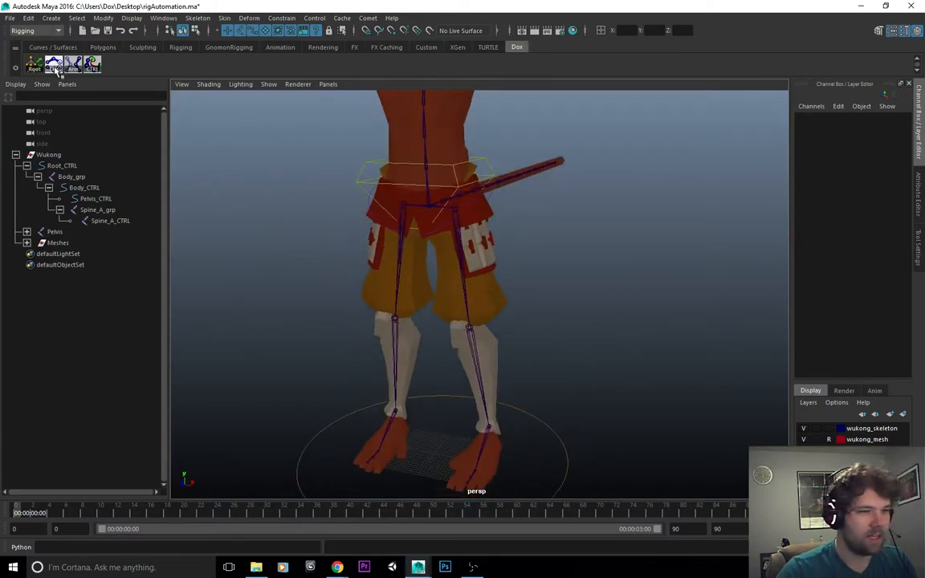
Create the ankle, heel, toe, ball and toeWiggle foot locators and move toe_loc ahead of the foot
left_click(55, 64)
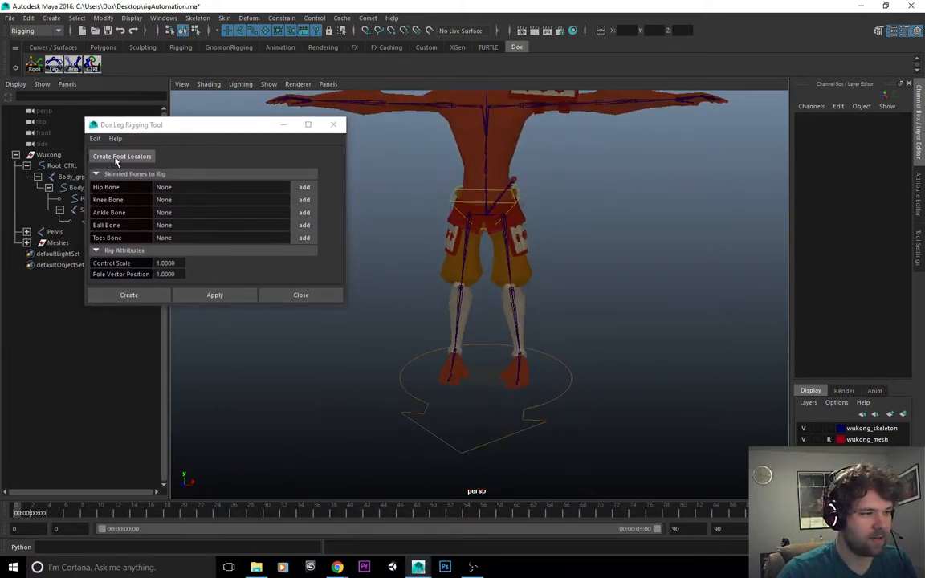
left_click(122, 156)
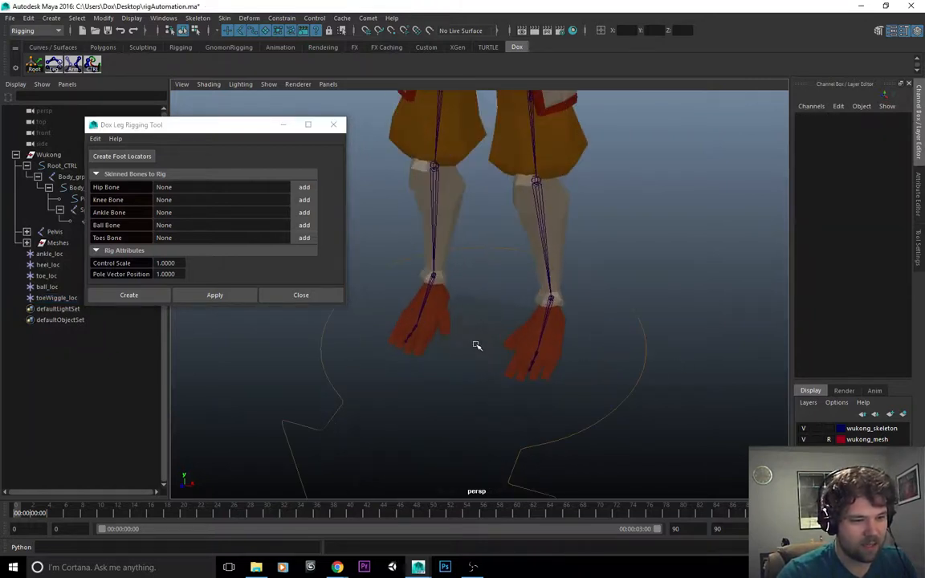
left_click(49, 253)
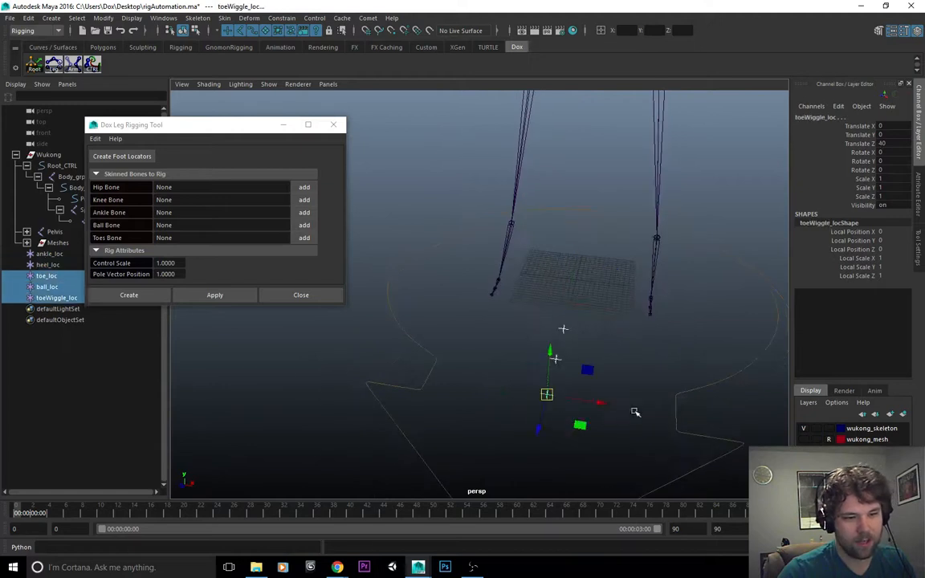
left_click(47, 265)
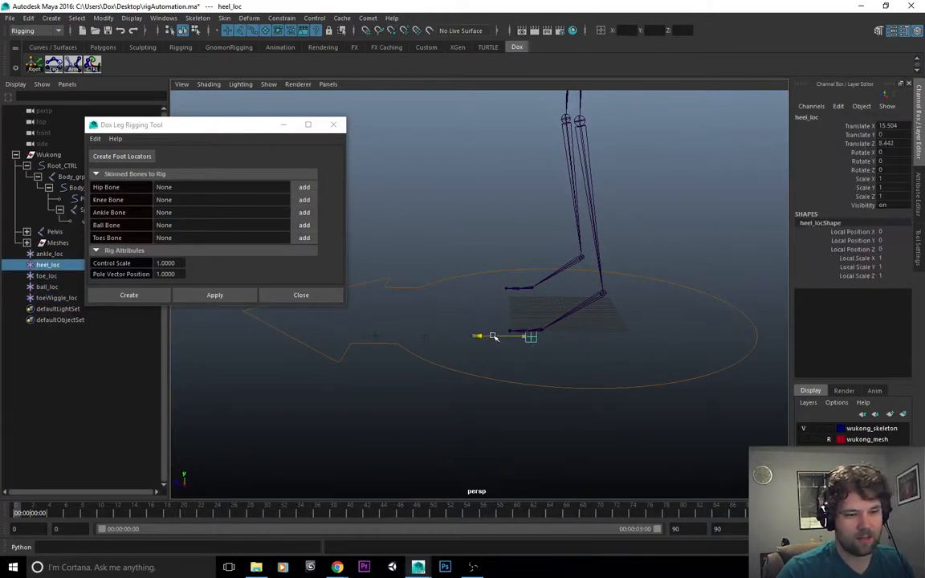
left_click(46, 276)
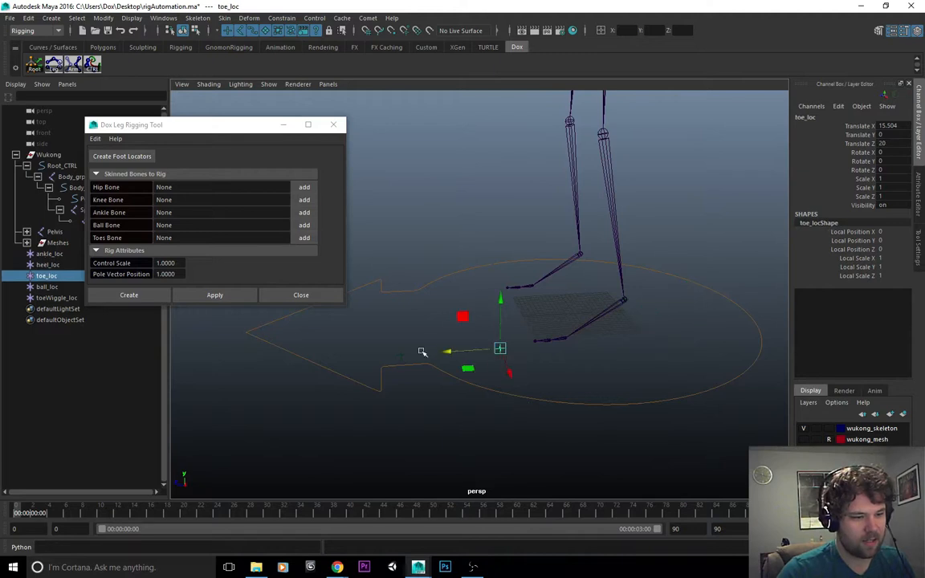
left_click(56, 297)
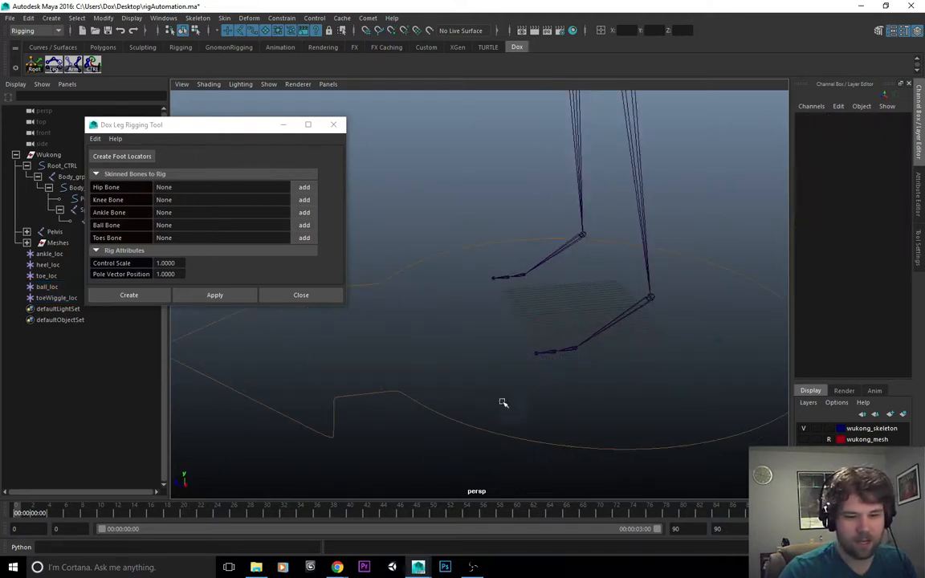
left_click(46, 286)
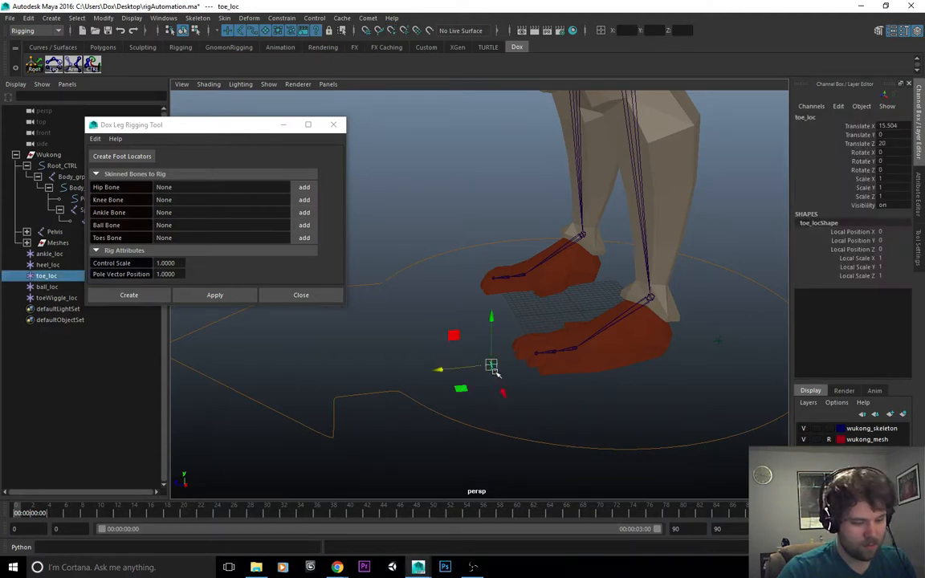
left_click_drag(492, 365, 506, 353)
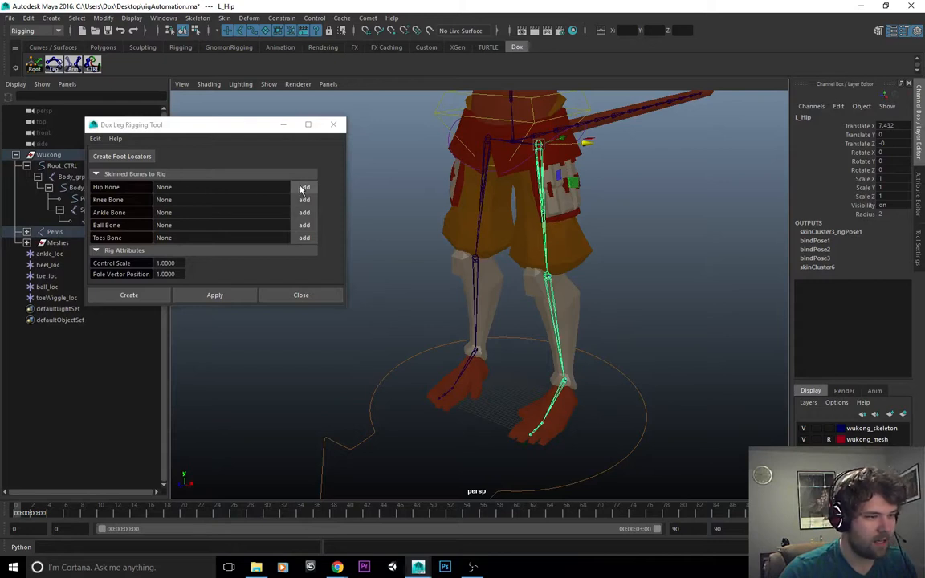
Load L_Hip, L_Knee, L_Ankle, L_Ball and the L_Toes joints into the leg tool's bone slots
left_click(304, 188)
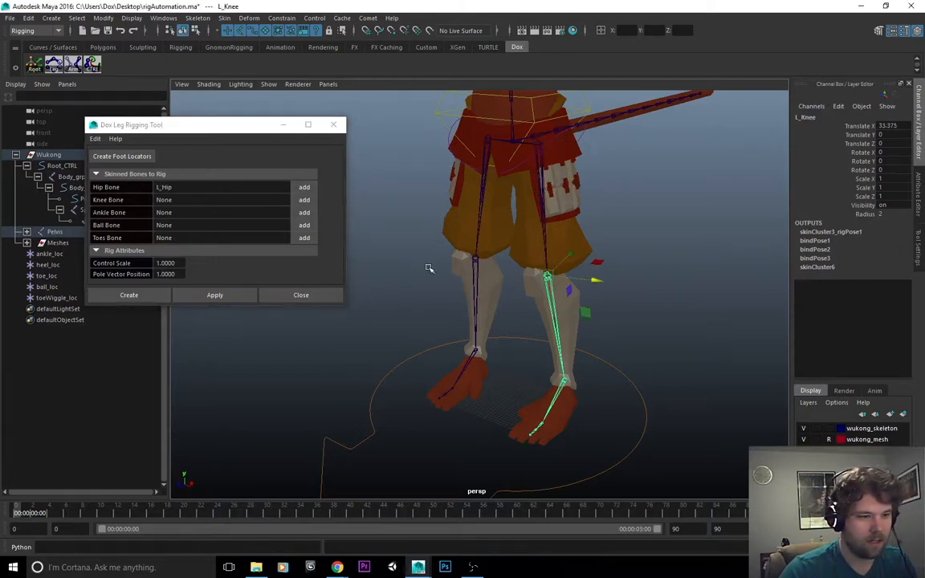
left_click(303, 199)
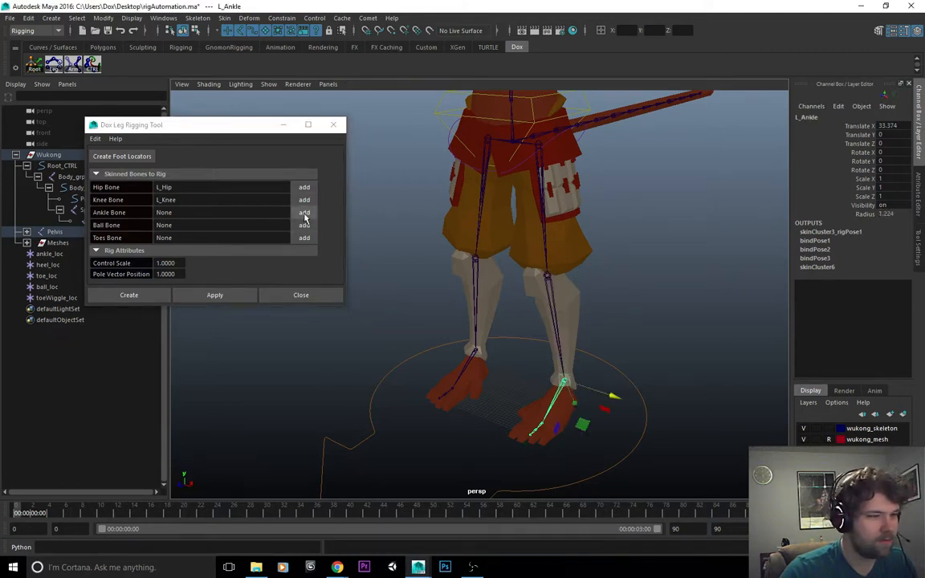
left_click(304, 212)
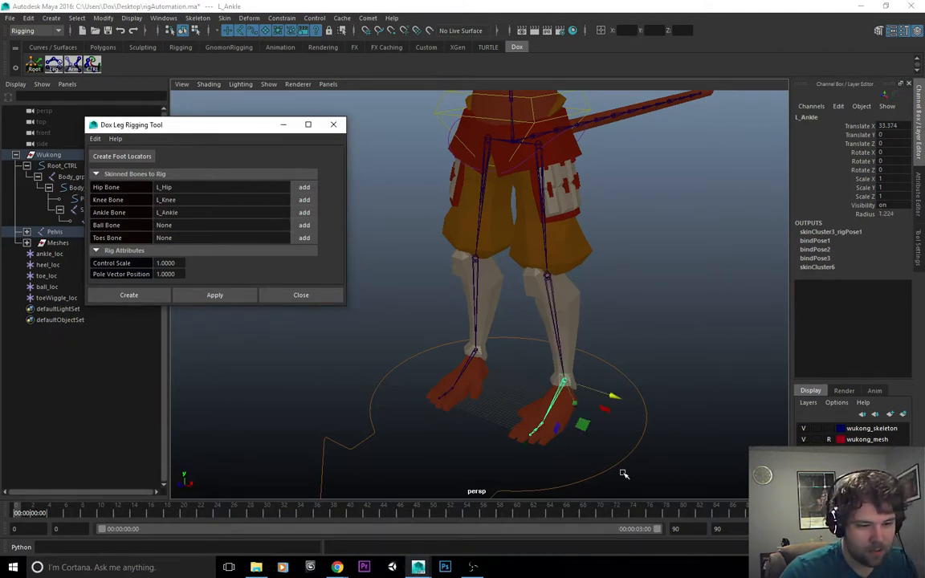
left_click(304, 225)
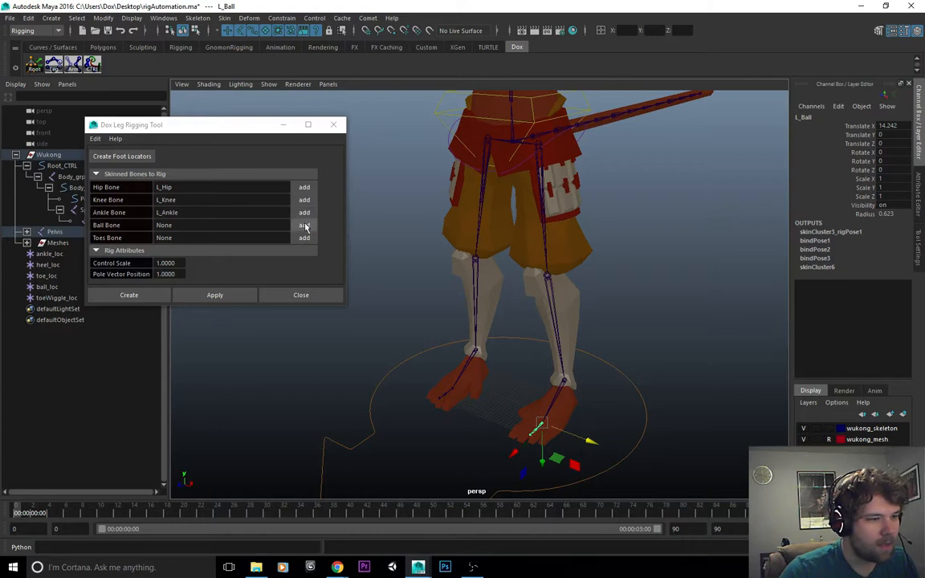
left_click(303, 225)
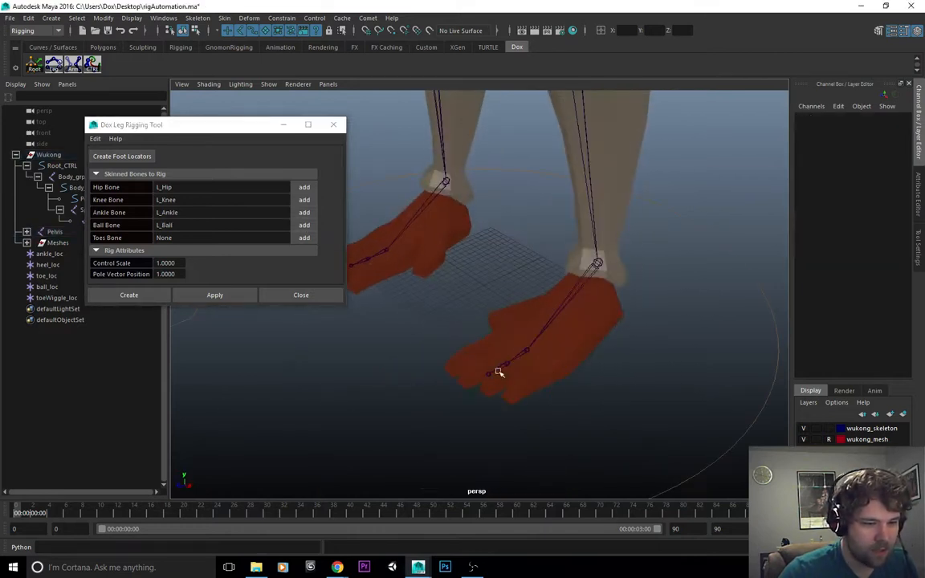
left_click(491, 375)
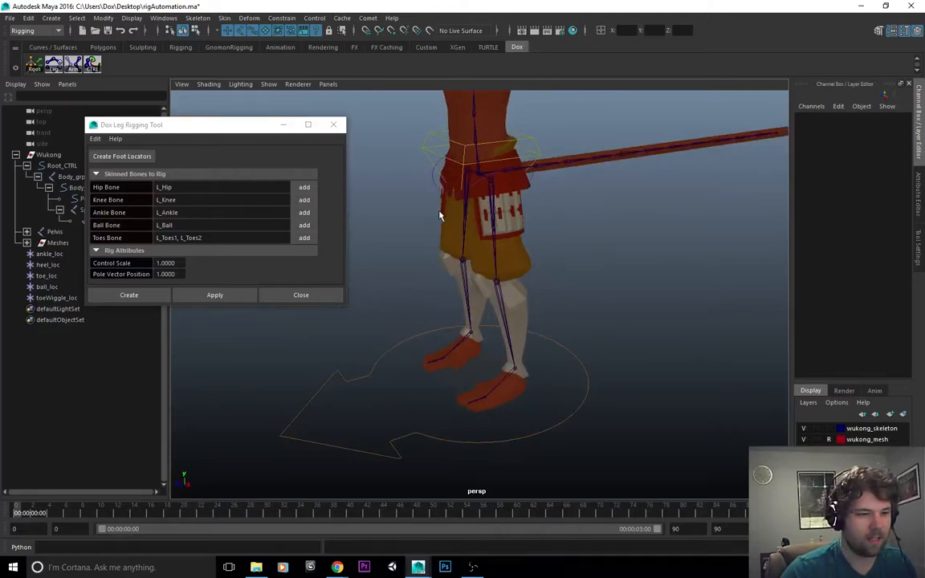
mouse_move(502, 237)
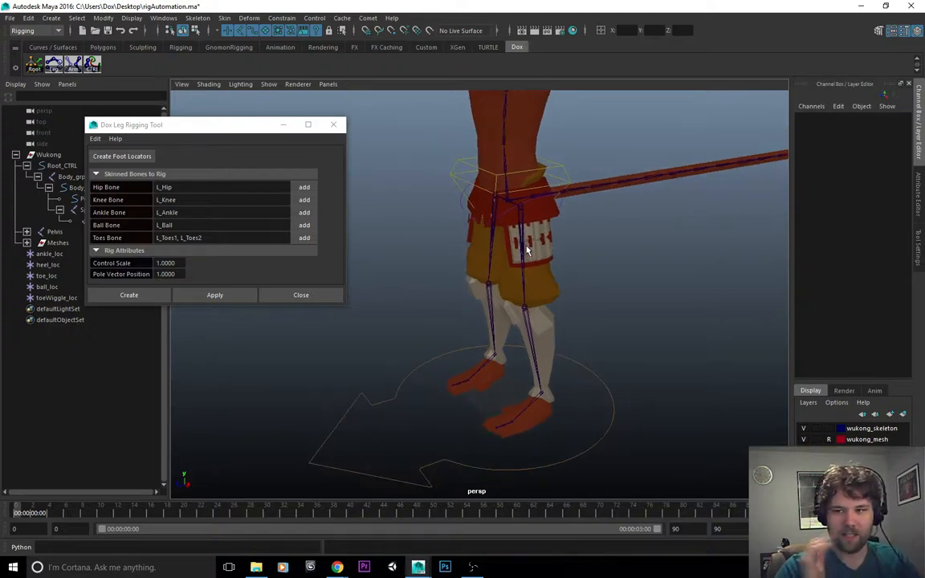
mouse_move(354, 364)
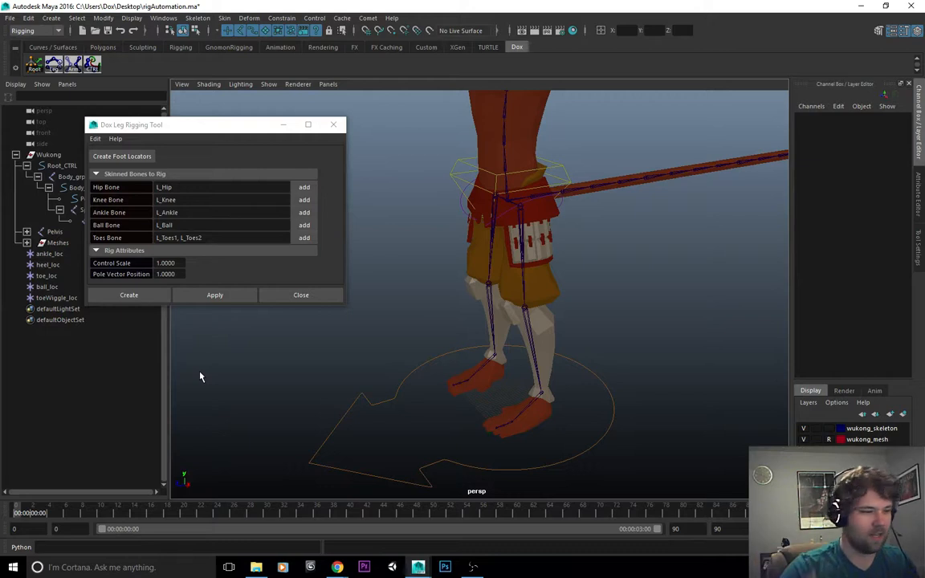
mouse_move(529, 201)
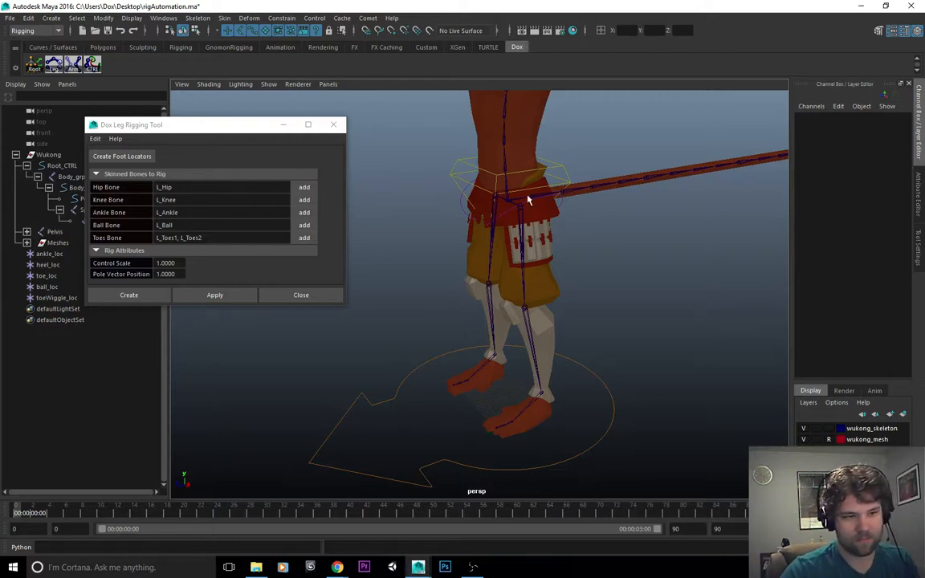
mouse_move(533, 308)
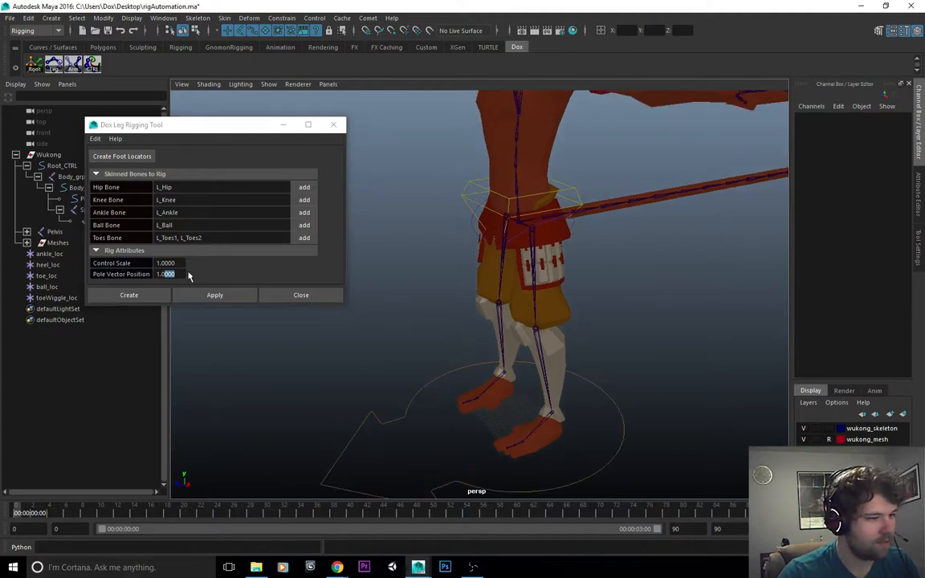
Create the left leg rig, check Pole Vector Follow, and drag LFoot_CTRL to test stretch
left_click(129, 295)
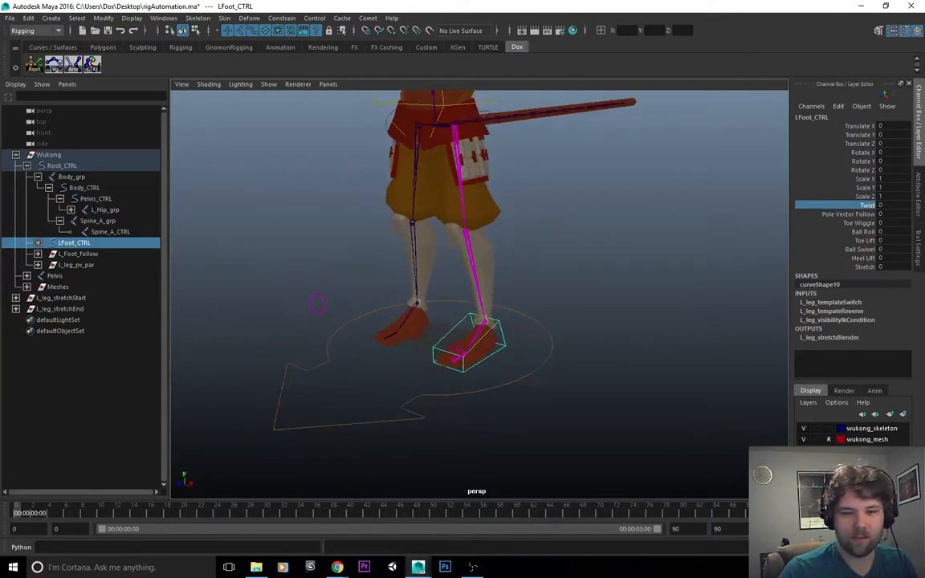
left_click(850, 213)
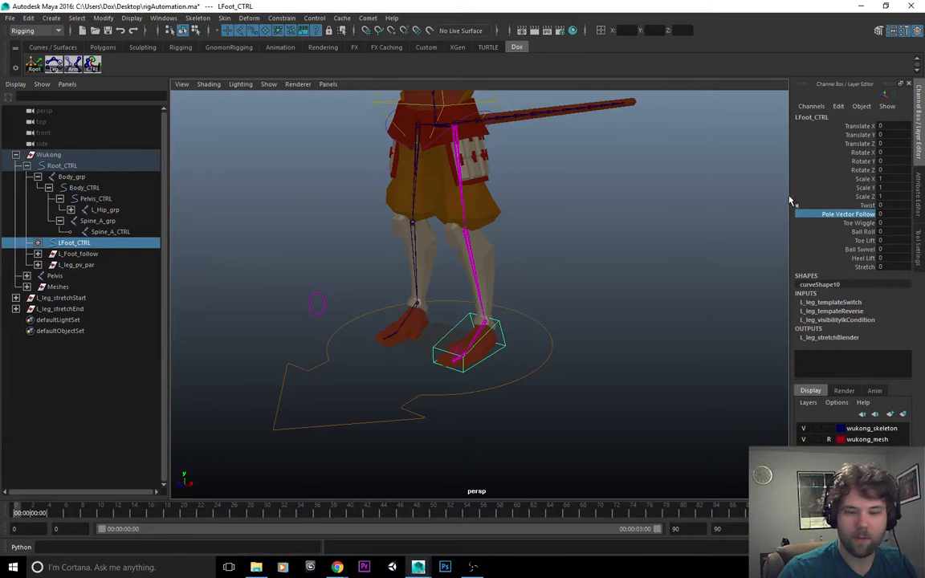
mouse_move(771, 205)
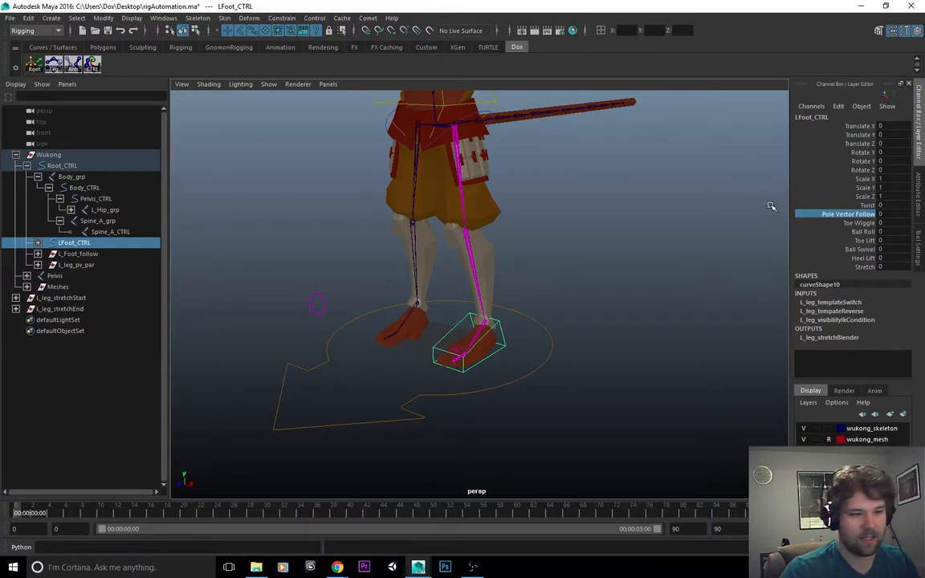
mouse_move(741, 243)
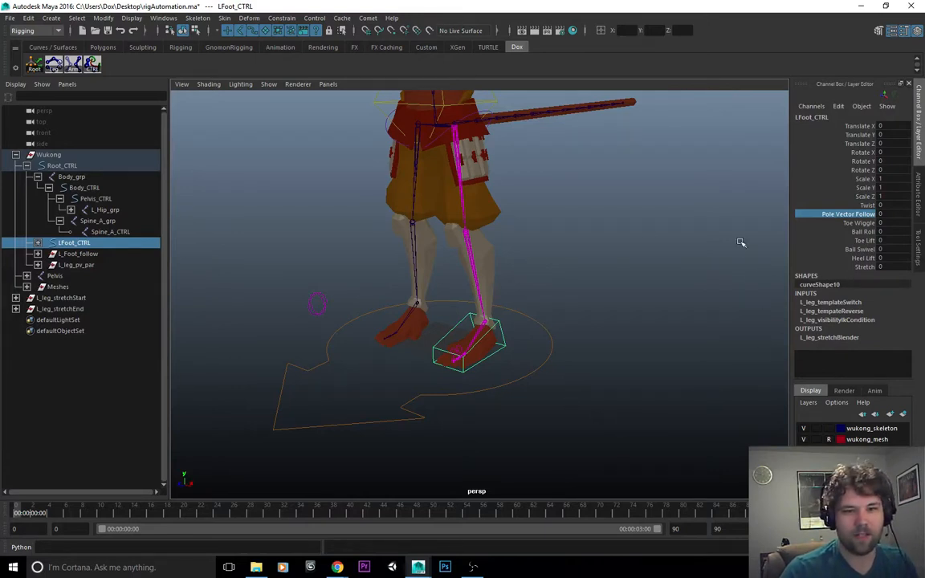
mouse_move(593, 360)
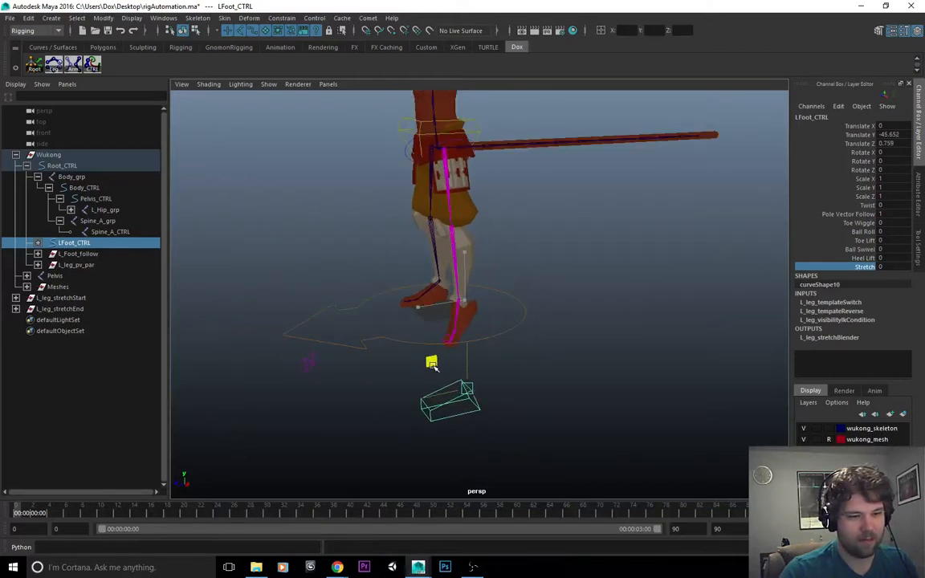
left_click_drag(432, 362, 449, 358)
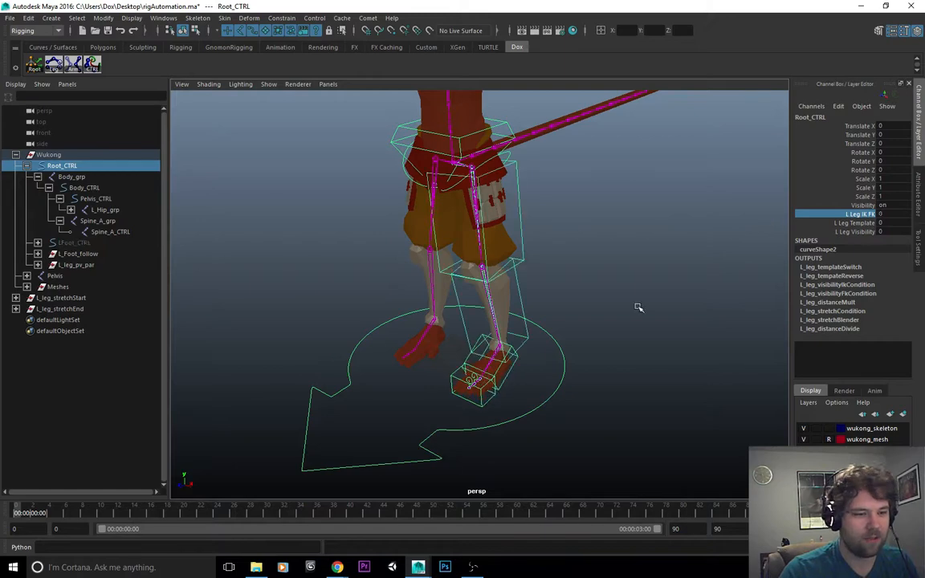
Toggle L Leg IK FK and L Leg Visibility on Root_CTRL to show both leg control sets
left_click_drag(639, 308, 588, 228)
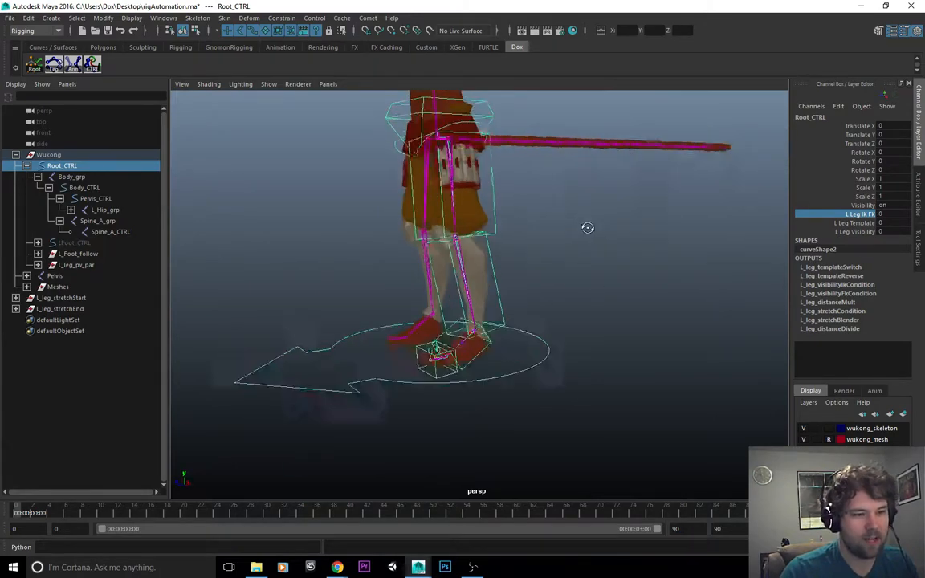
left_click_drag(587, 228, 560, 344)
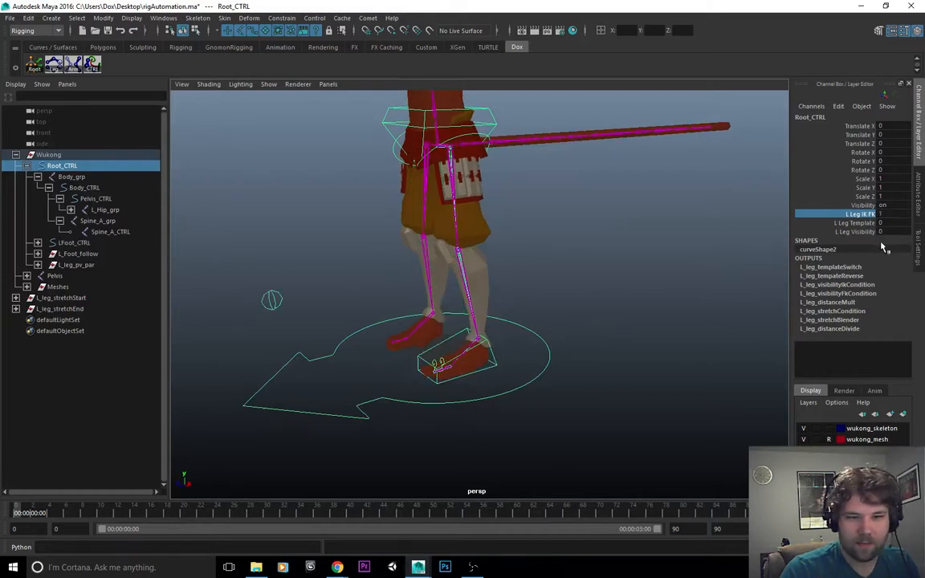
left_click(856, 231)
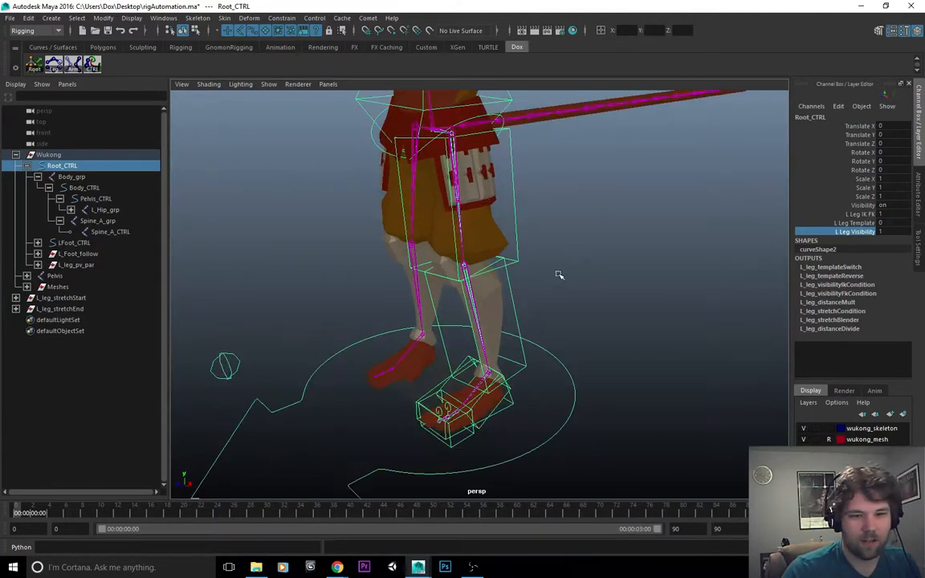
mouse_move(555, 269)
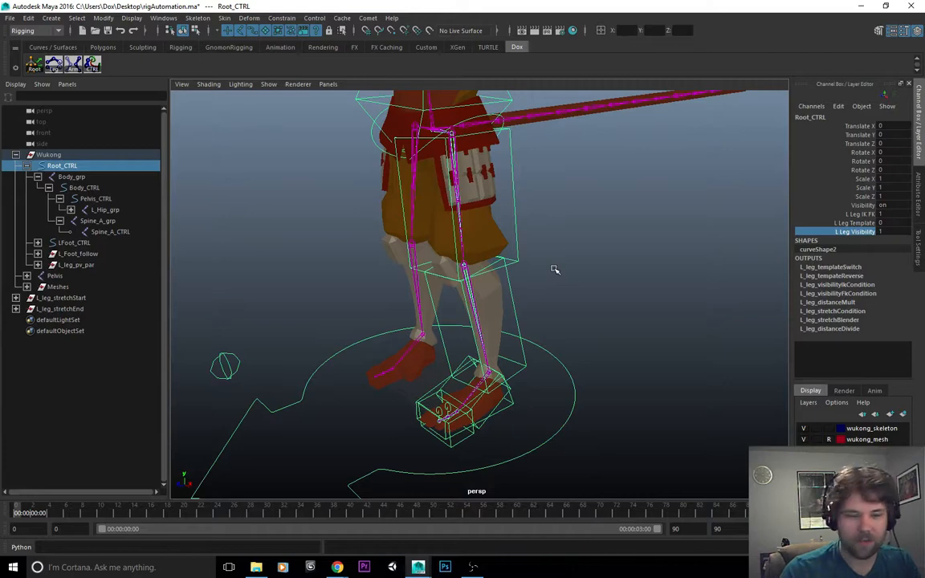
left_click(855, 222)
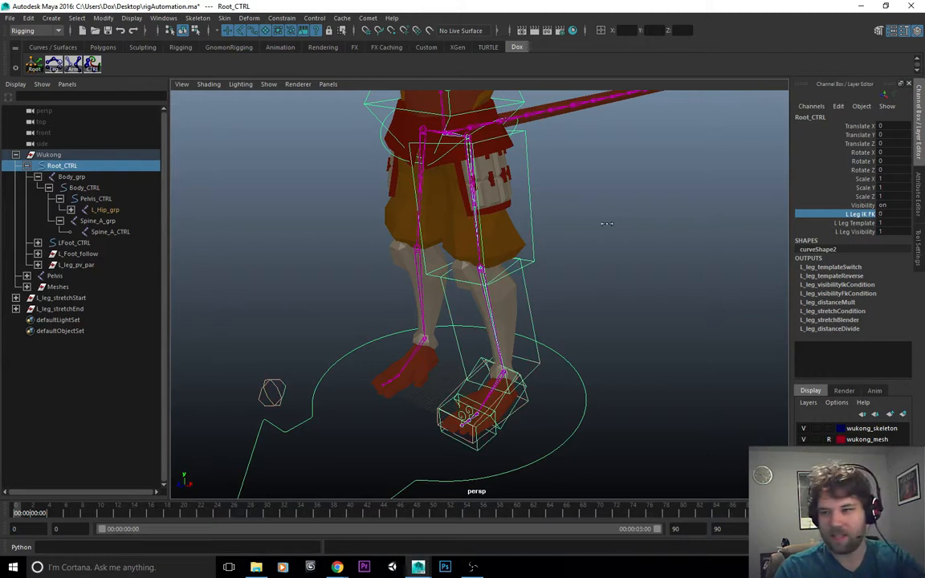
mouse_move(445, 214)
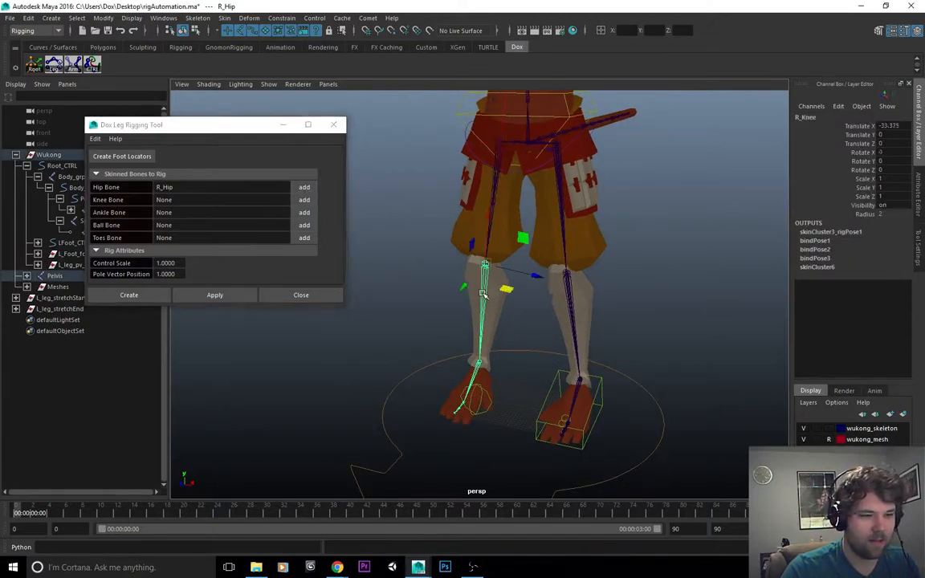
Assign R_Knee, R_Ball and the R_Toes joints in the Leg Rigging Tool
left_click(304, 199)
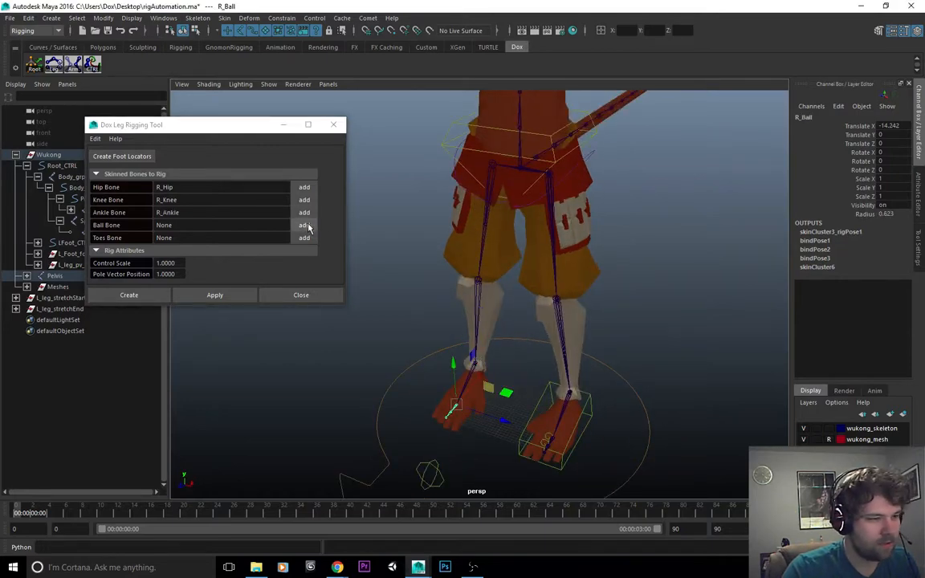
left_click(304, 225)
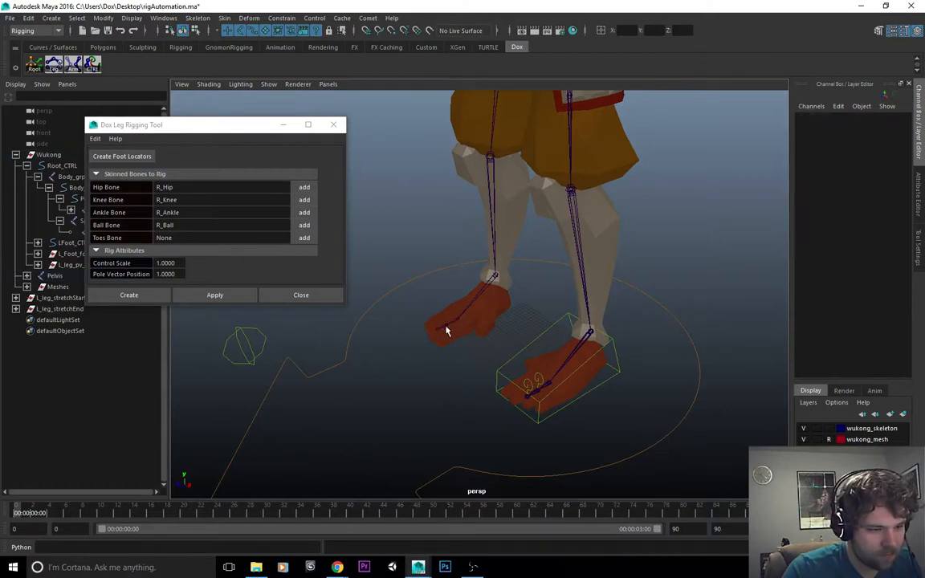
left_click(303, 238)
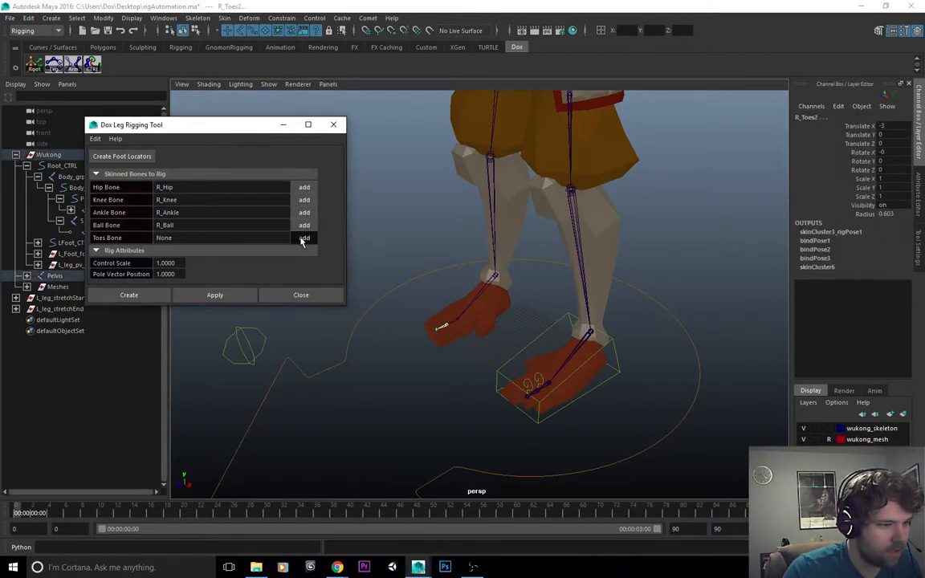
left_click(304, 238)
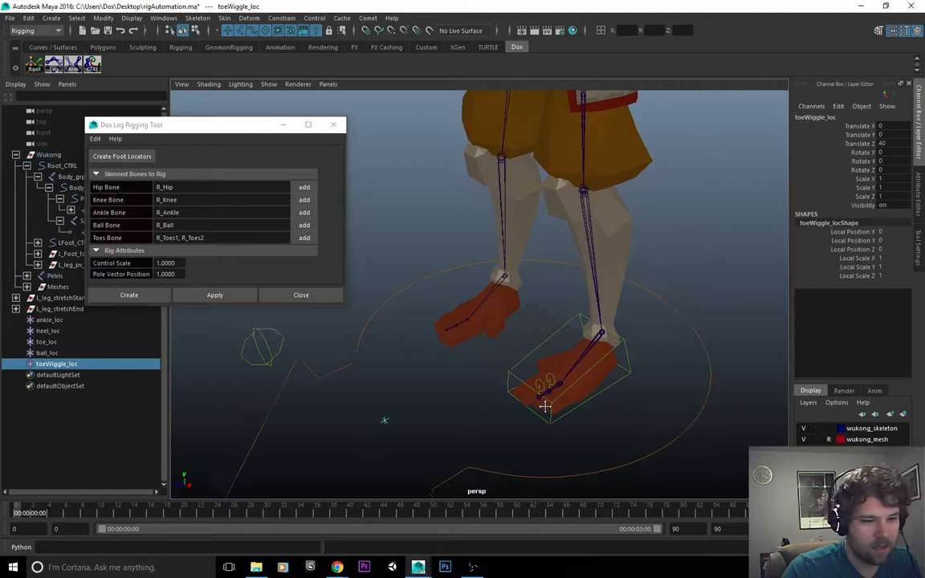
Select the right foot's toe, ball and toeWiggle locators in the Outliner for positioning
left_click(49, 320)
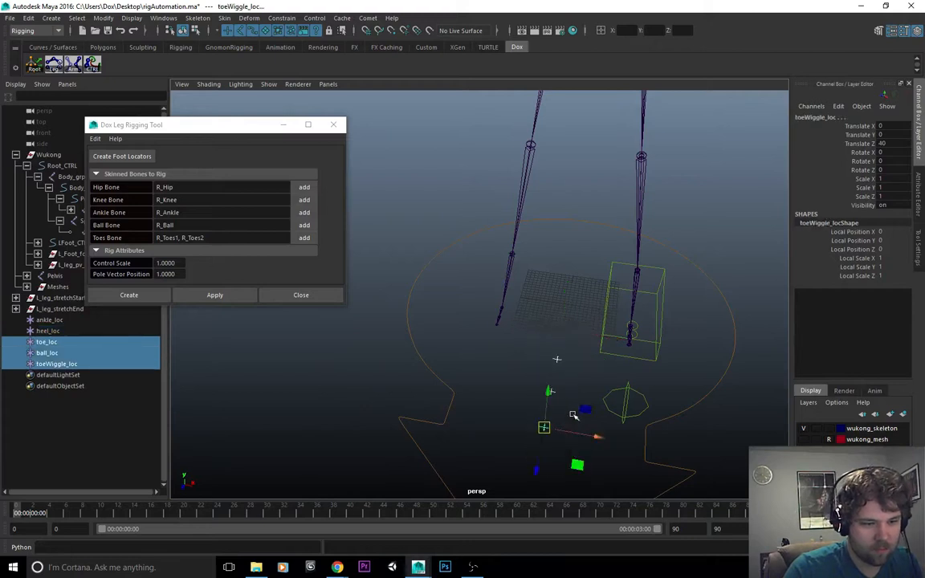
left_click(48, 331)
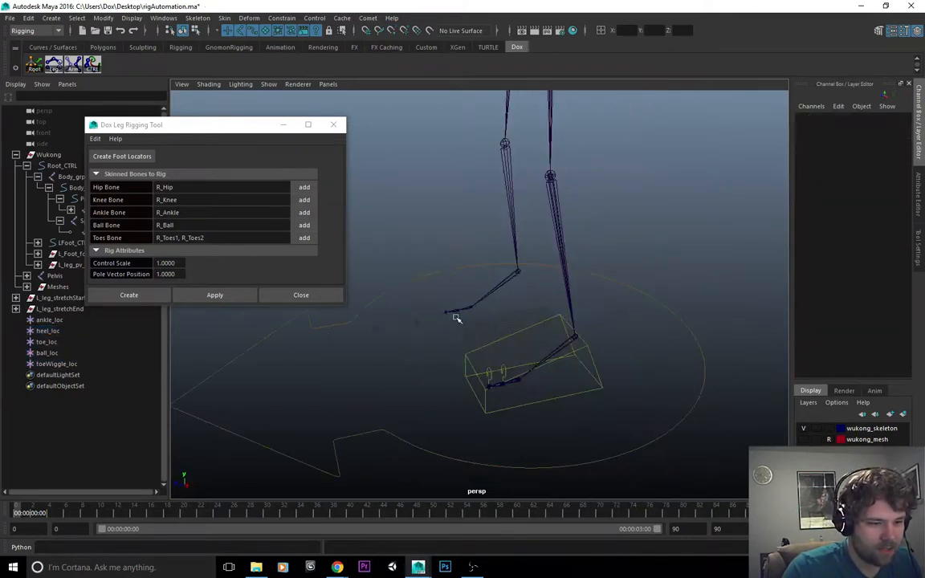
left_click(47, 331)
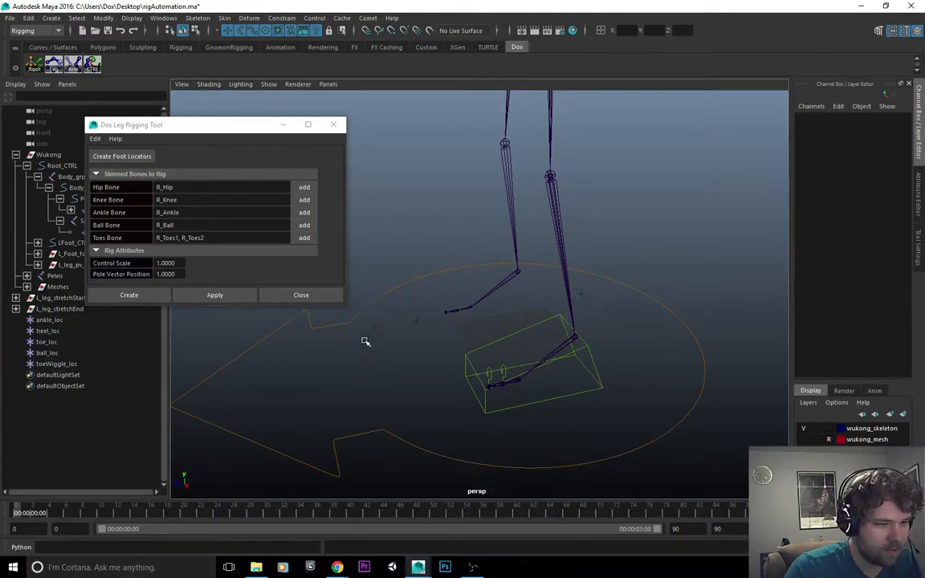
left_click(56, 364)
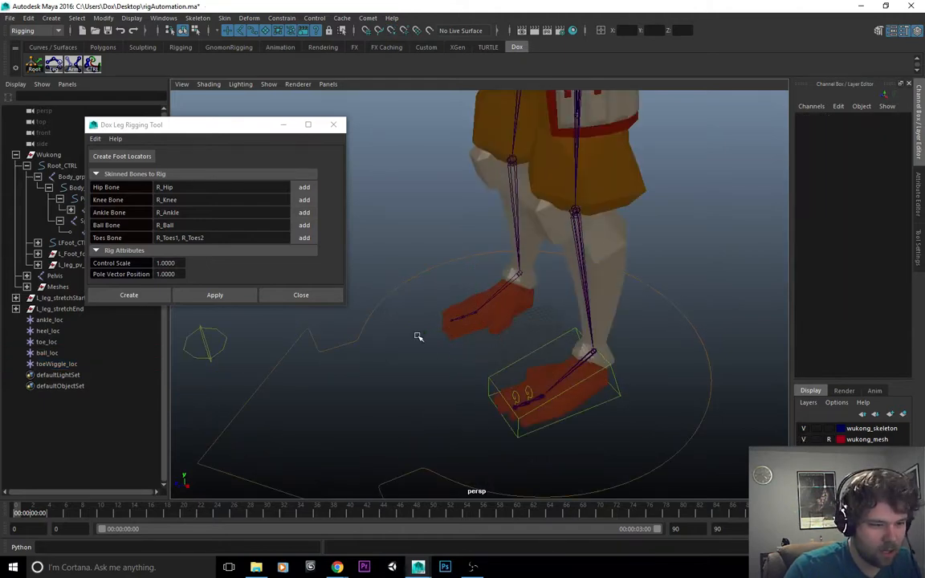
left_click(47, 341)
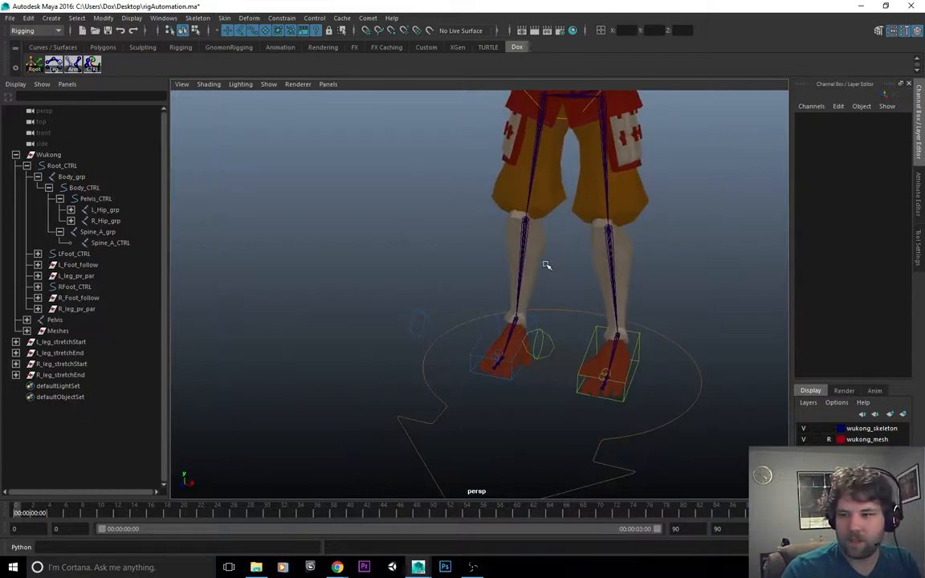
mouse_move(494, 285)
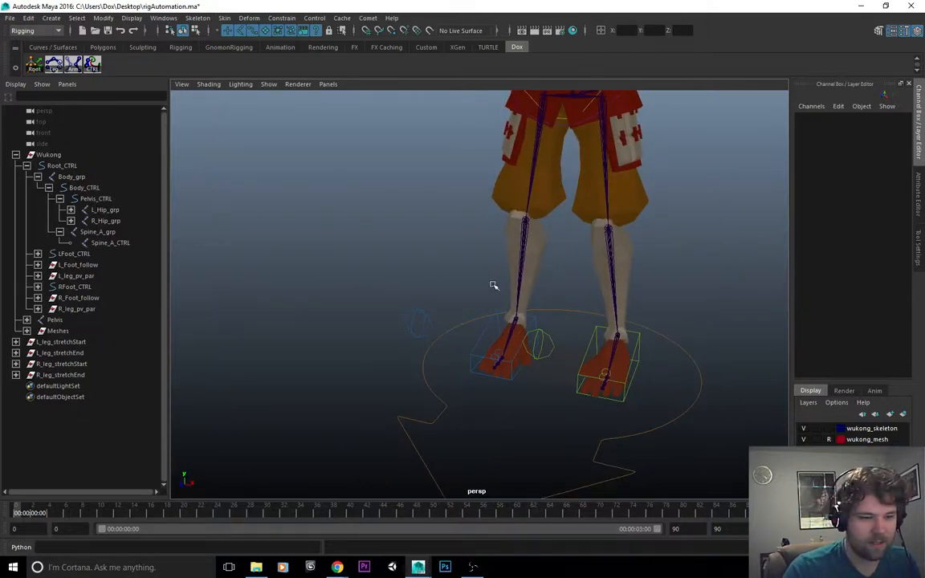
Orbit the viewport from the rigged legs up toward Wukong's upper body
left_click_drag(494, 285, 461, 325)
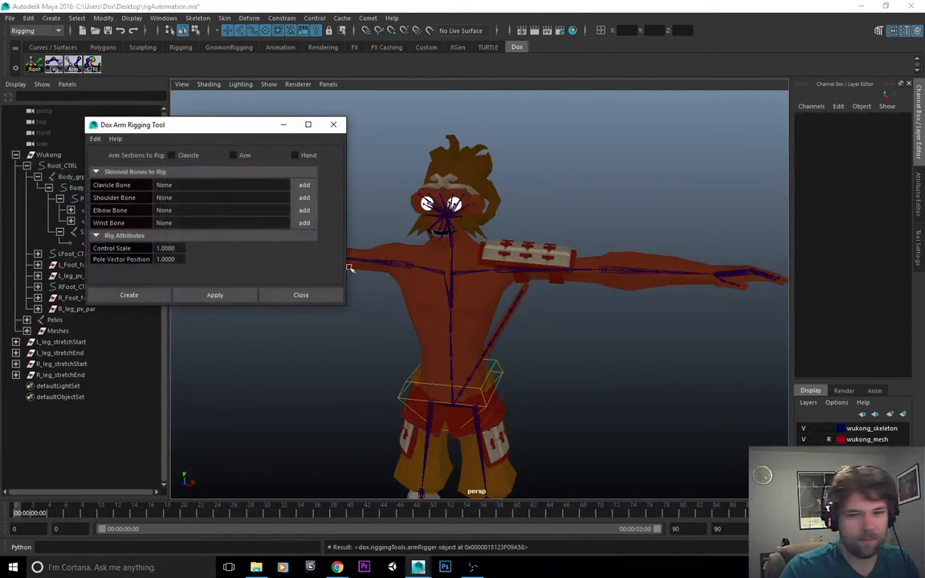
Load L_Clavicle, L_Shoulder, L_Elbow and L_Wrist into the arm tool, then select the pole vector value
left_click_drag(193, 125, 167, 111)
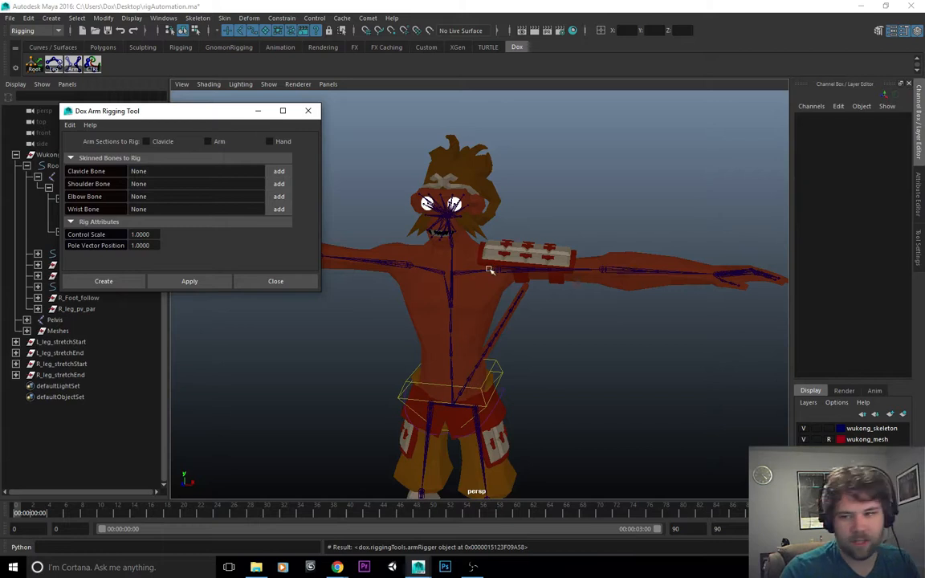
left_click(146, 141)
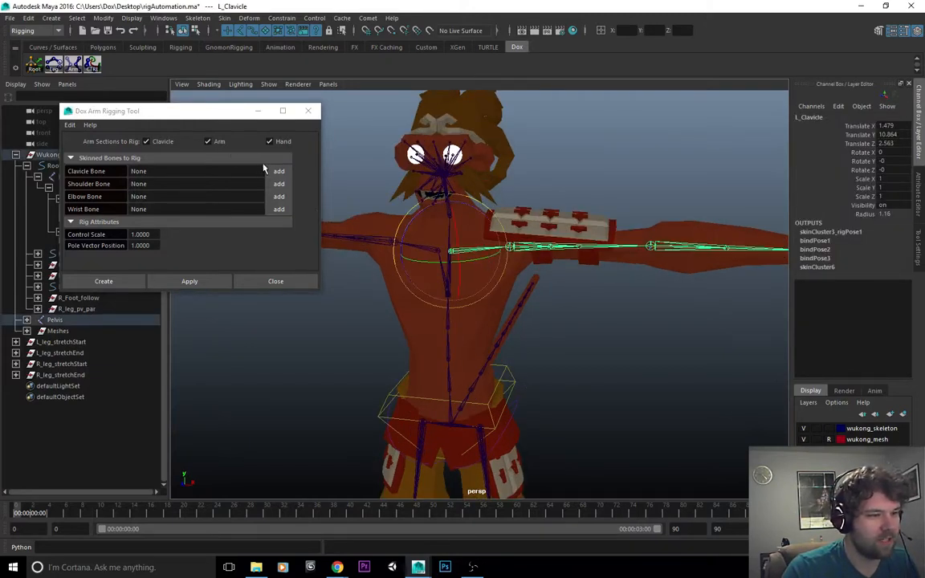
left_click(279, 171)
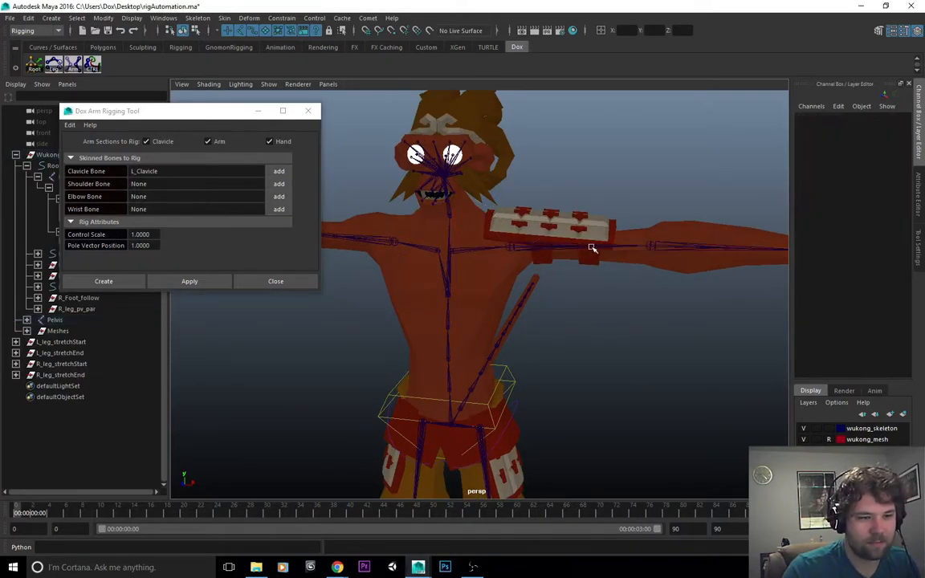
left_click(278, 184)
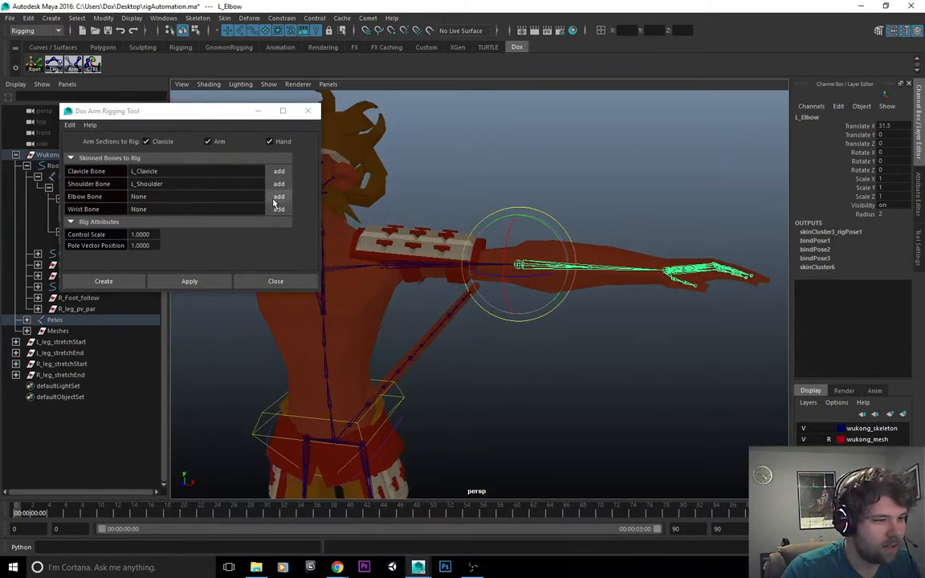
left_click(279, 196)
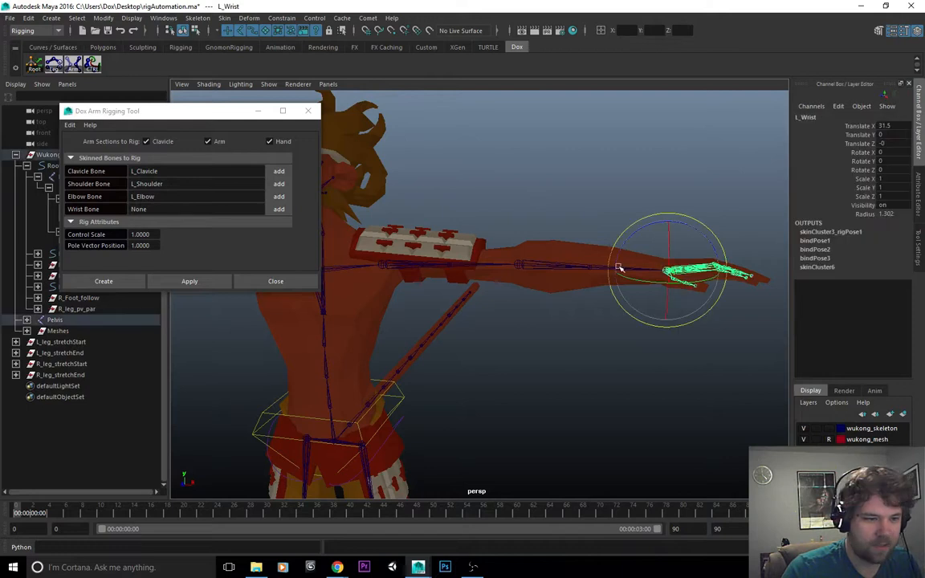
left_click(279, 209)
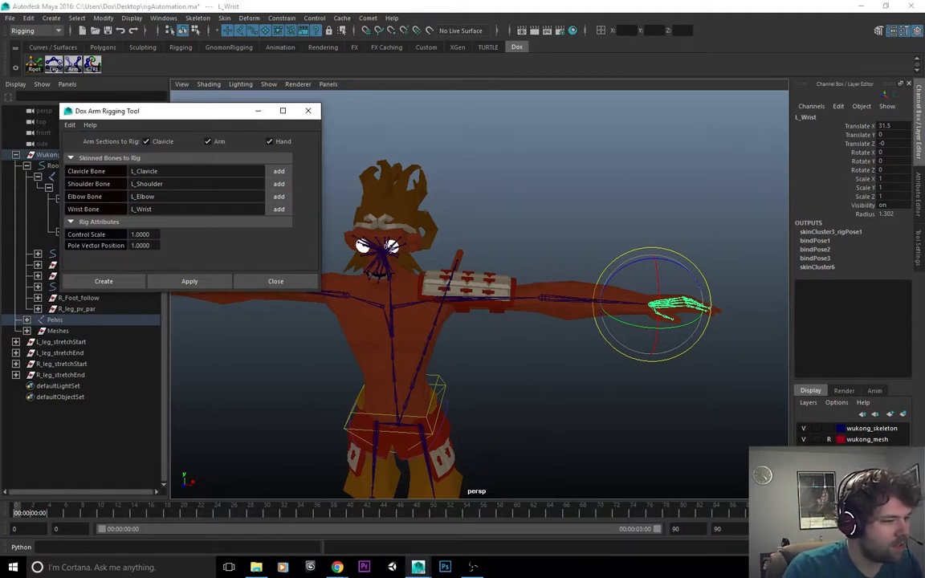
triple_click(140, 245)
type("0.9600")
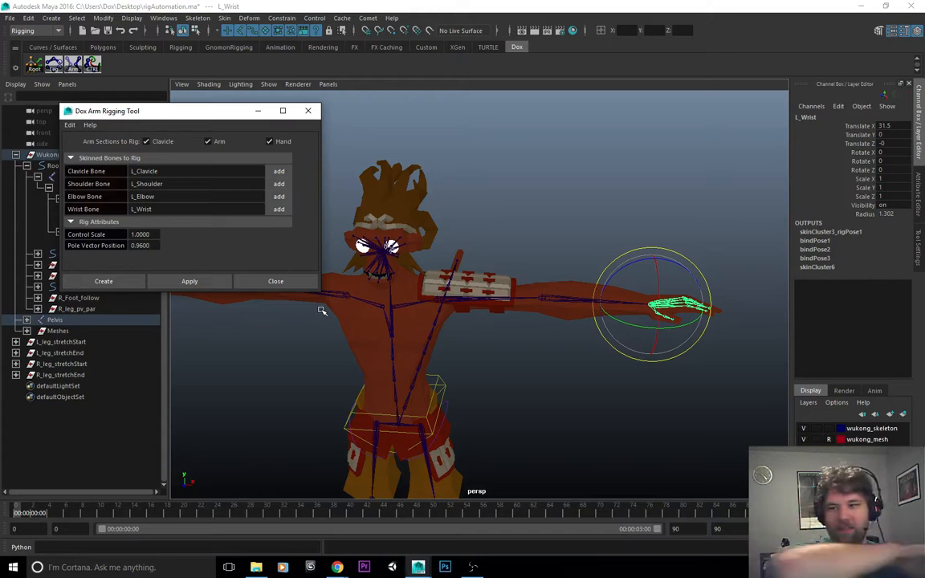
mouse_move(316, 301)
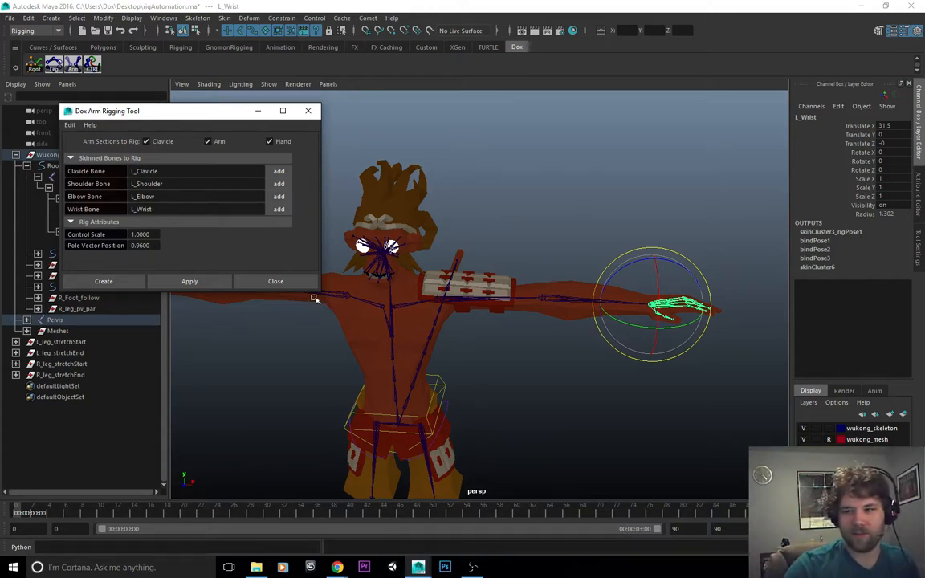
mouse_move(601, 393)
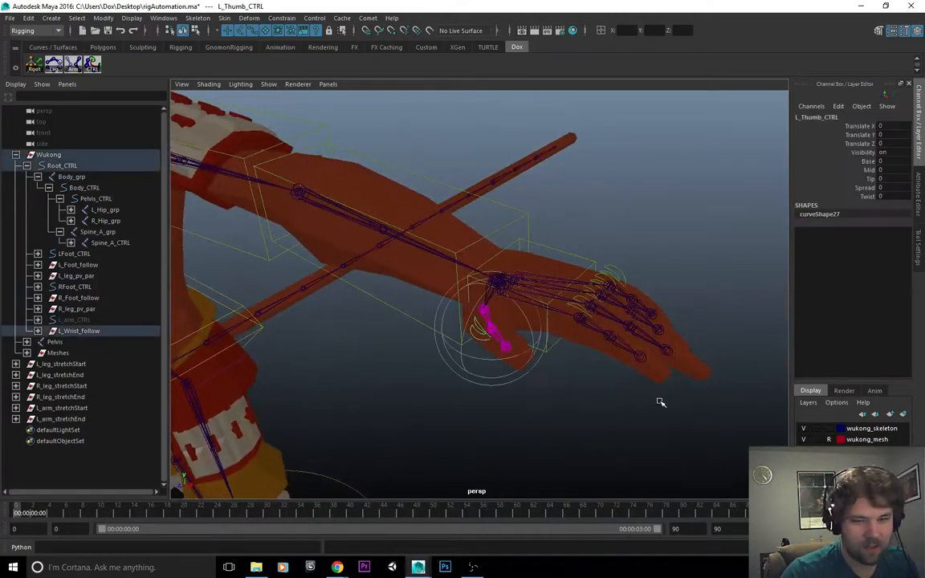
Curl the left thumb control and orbit around the rigged left hand toward the front
left_click_drag(506, 337, 458, 322)
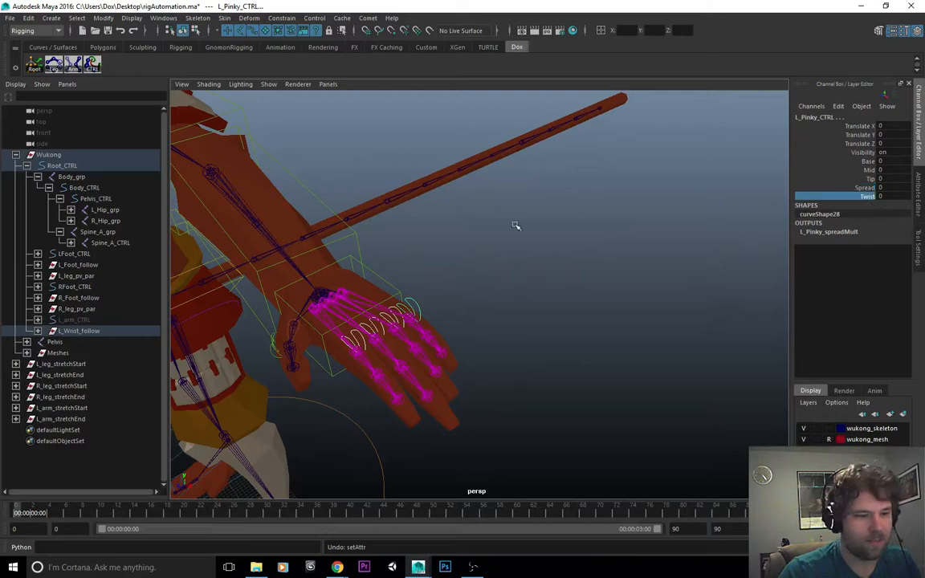
left_click_drag(516, 225, 496, 402)
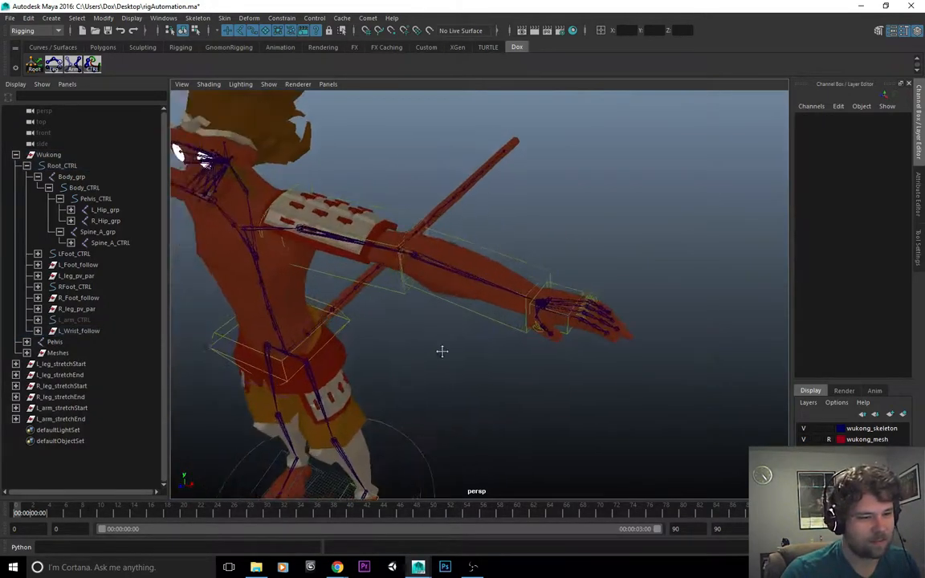
left_click_drag(442, 351, 602, 393)
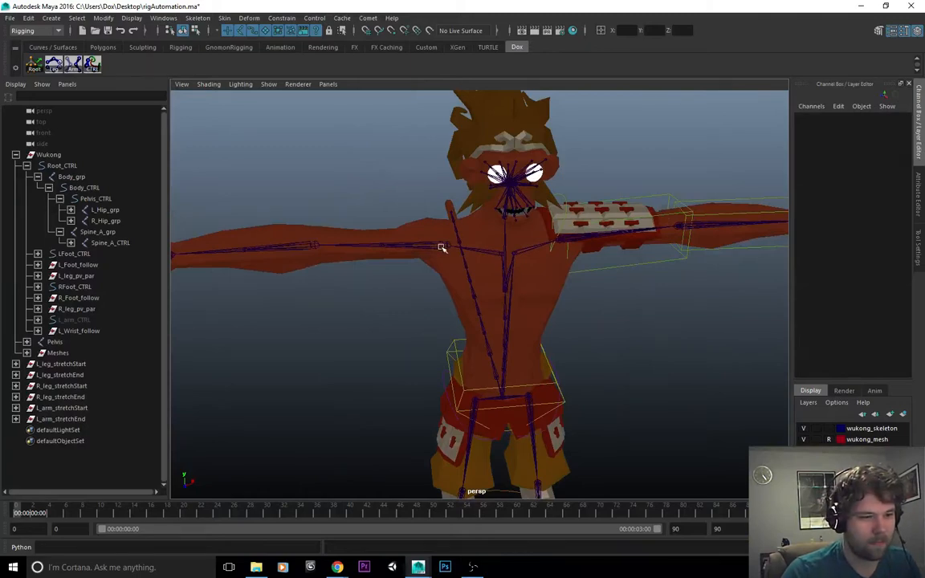
Load the right clavicle and shoulder bones into the Dox Arm tool and enable Hand
left_click(370, 241)
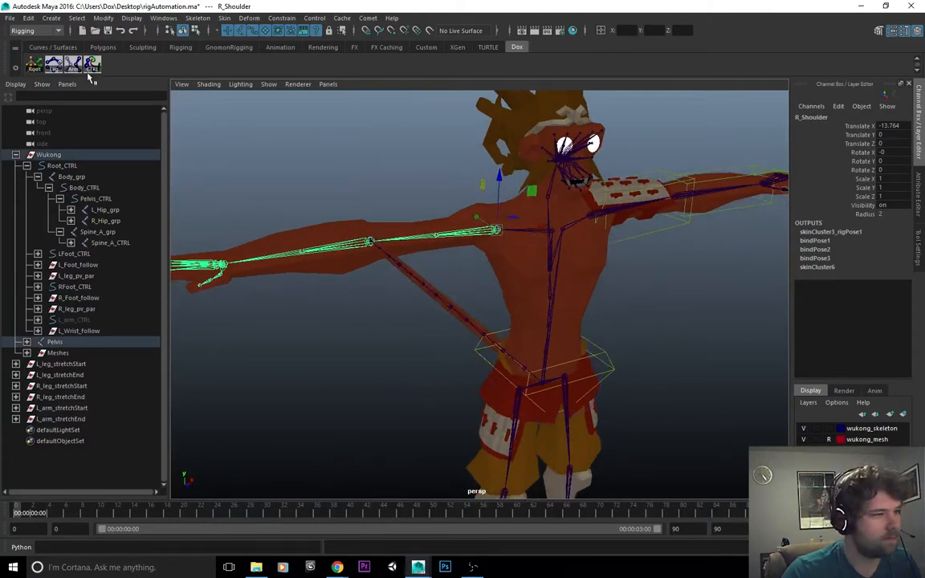
left_click(91, 63)
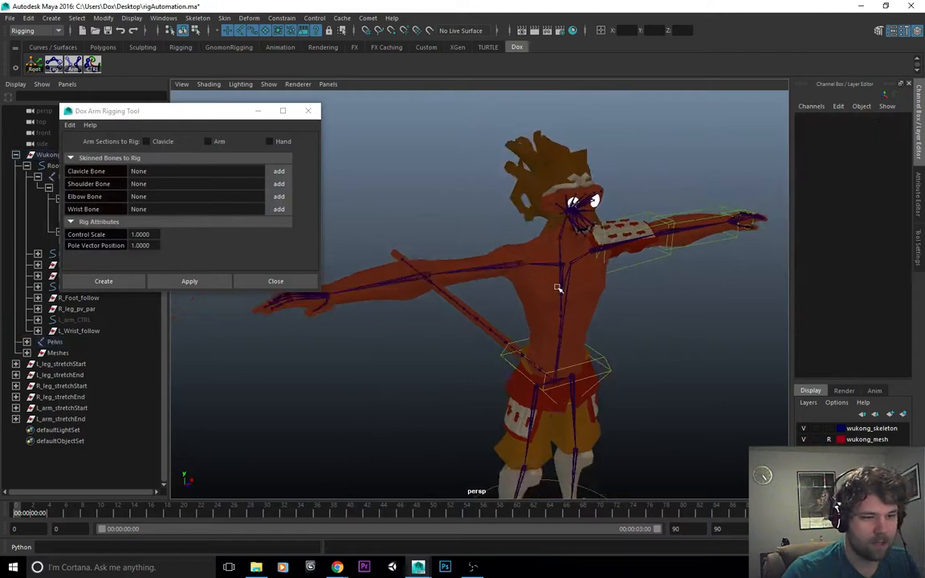
left_click(279, 171)
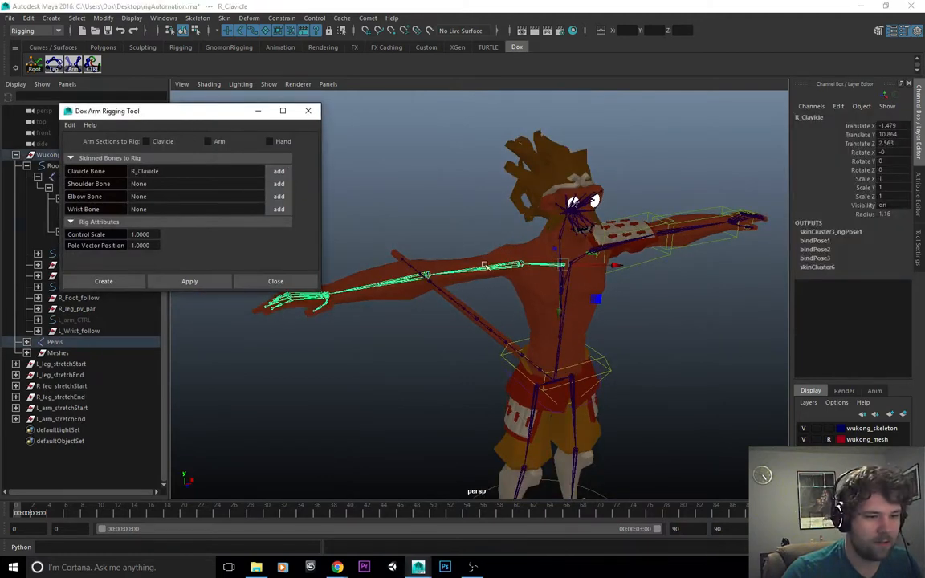
left_click(278, 183)
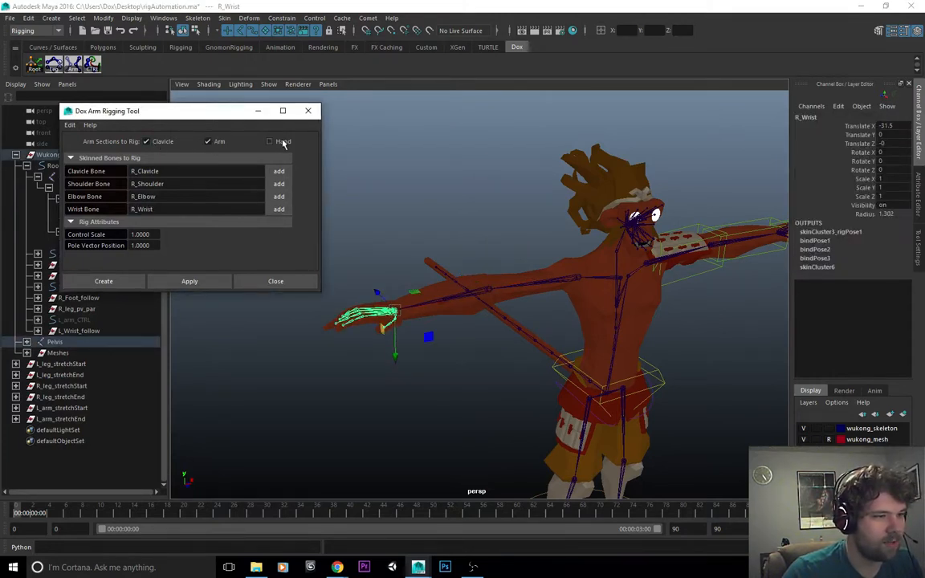
left_click(270, 141)
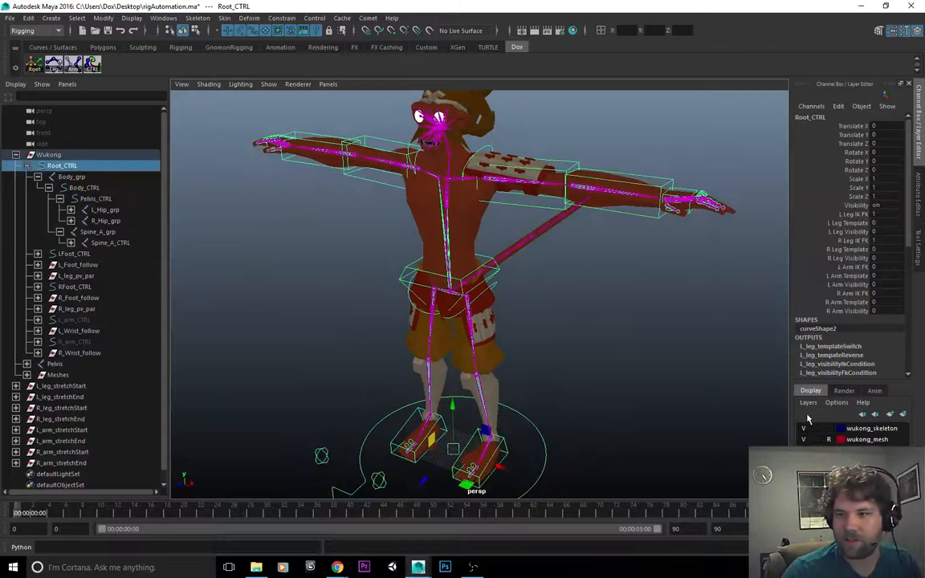
Select Root_CTRL to view the IK/FK limb switches, then L_Clavicle_CTRL and Body_CTRL
left_click(848, 294)
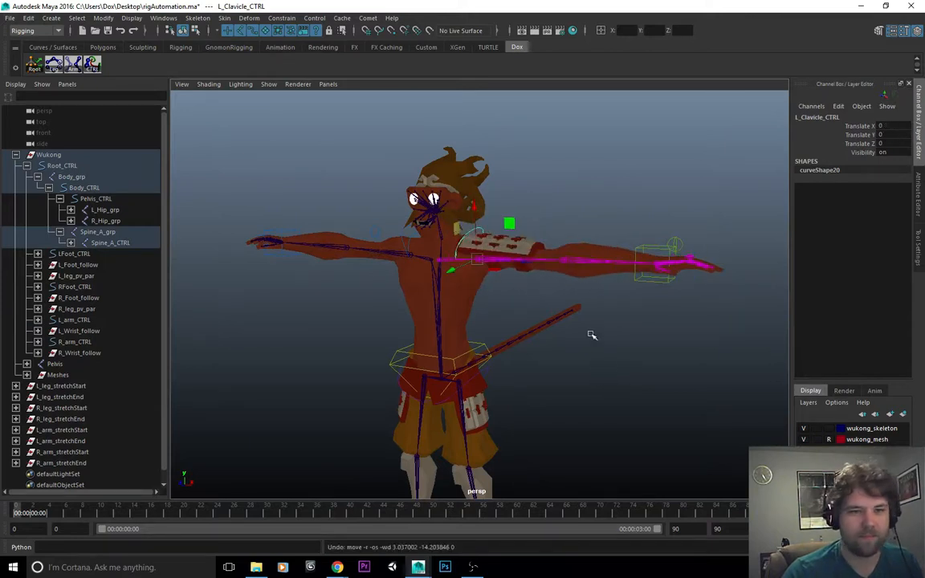
left_click(655, 293)
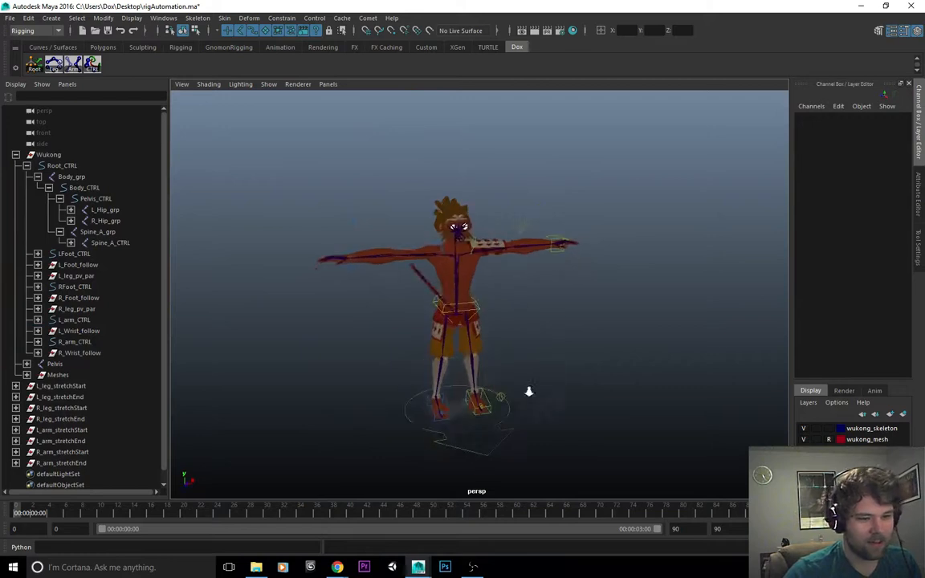
left_click(84, 187)
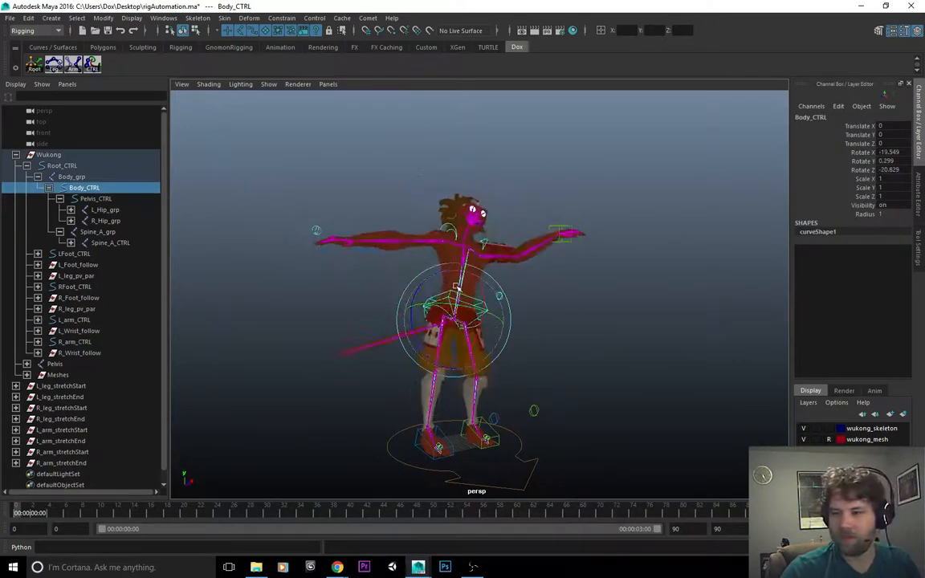
key("ctrl+z")
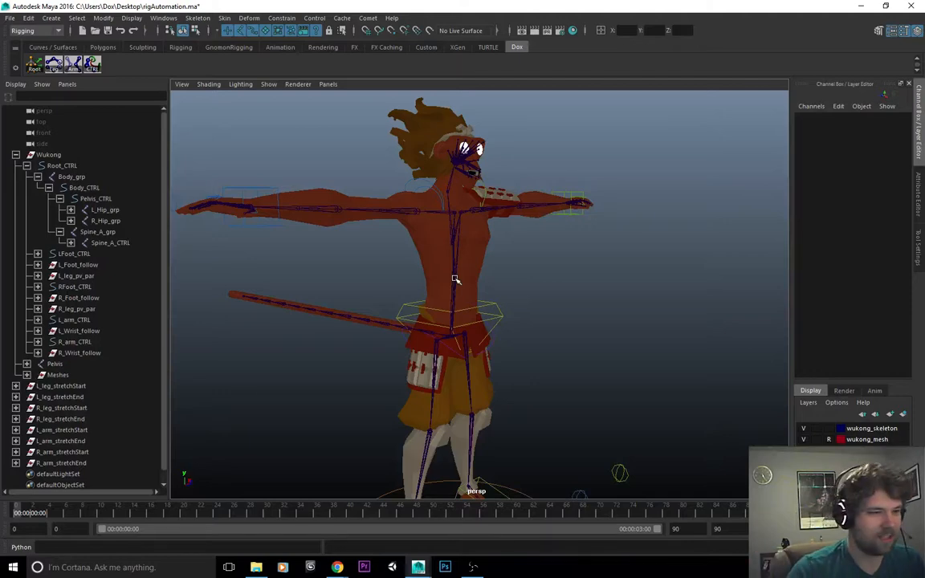
scroll("down", 3)
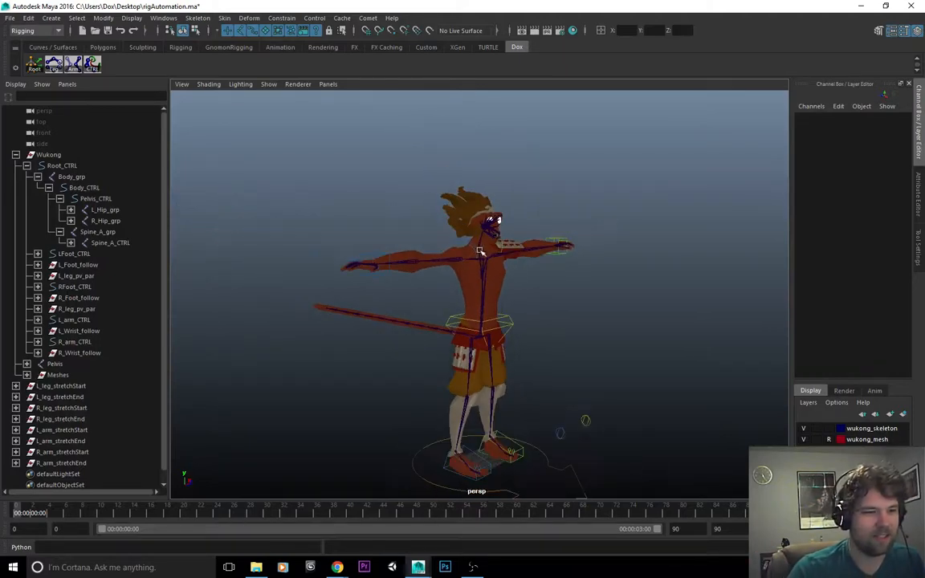